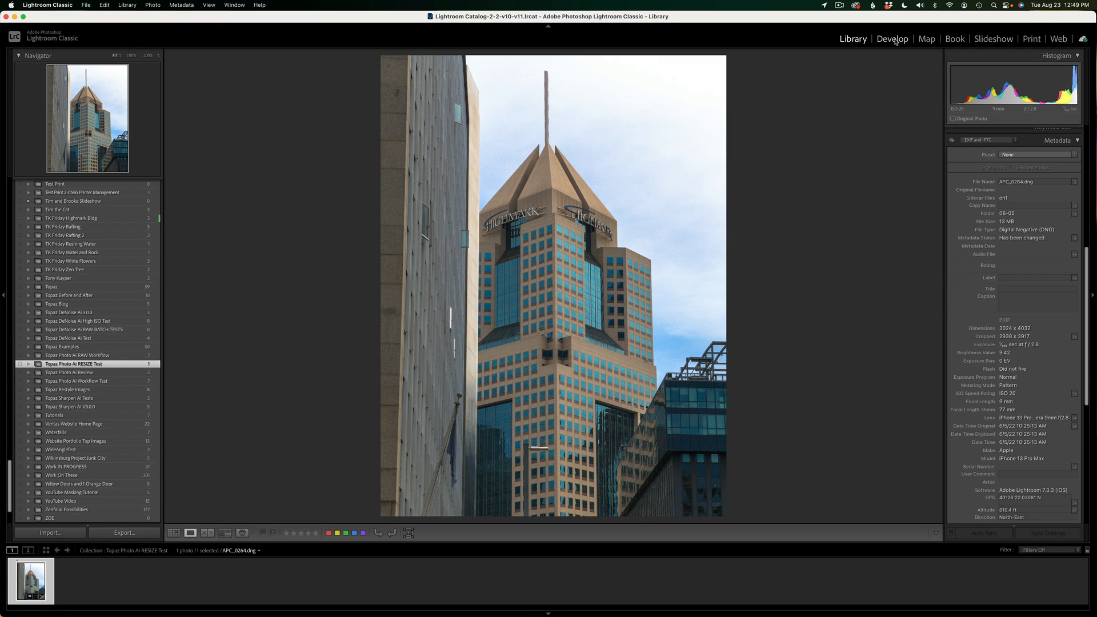
Switch to the Develop module to show the skyscraper photo with its Basic adjustments.
{"action": "left_click", "coordinate": [892, 39]}
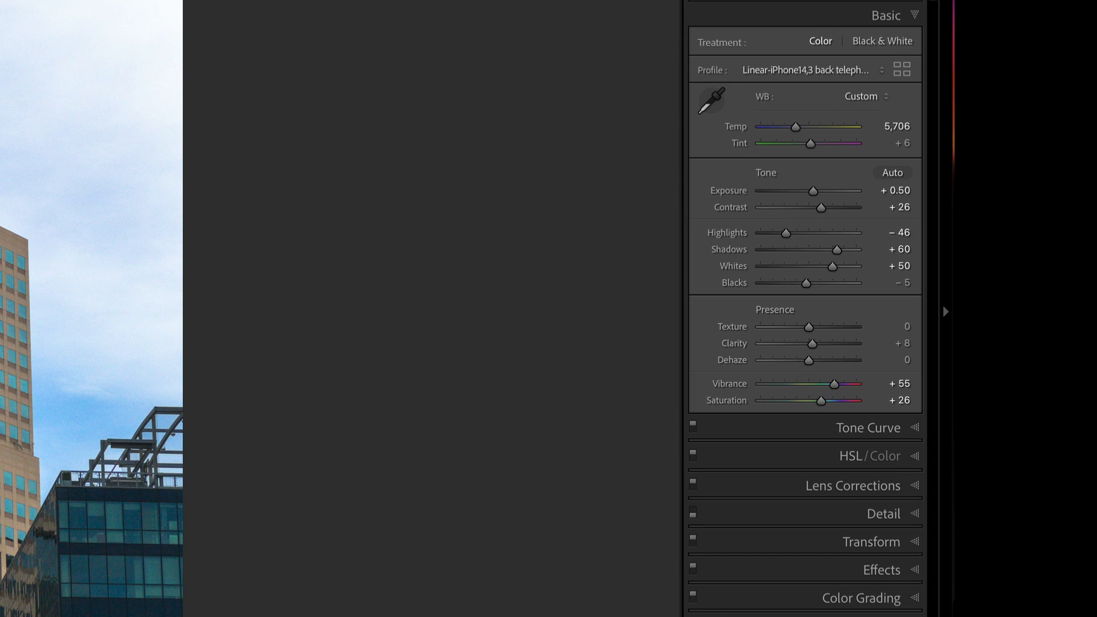
Expand and collapse Tone Curve and Lens Corrections to review profile and chromatic aberration fixes.
{"action": "left_click", "coordinate": [604, 255]}
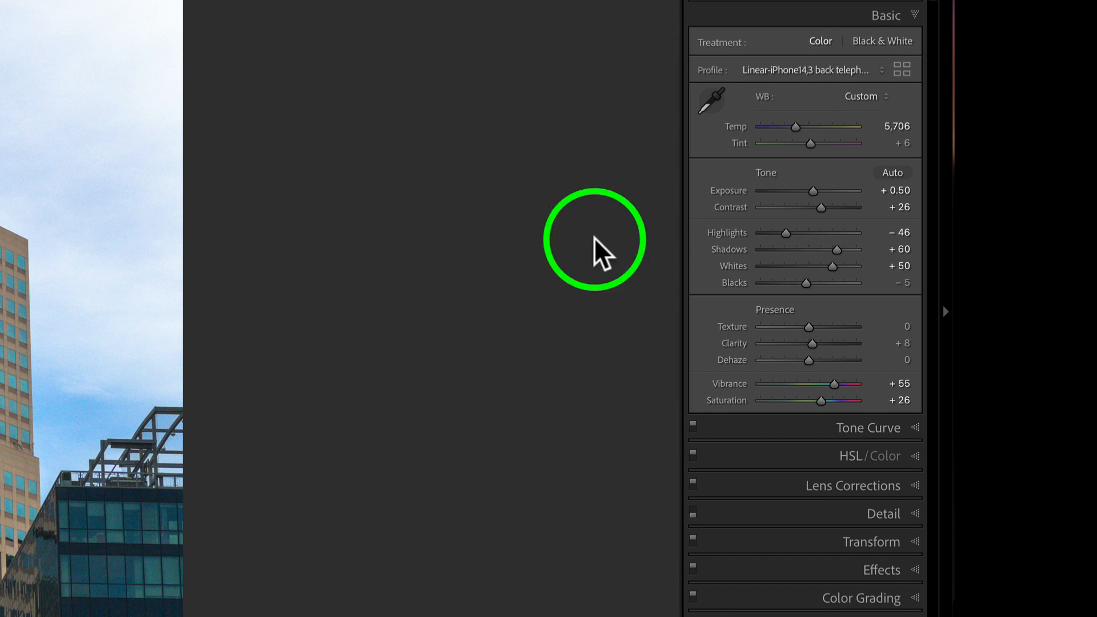
{"action": "mouse_move", "coordinate": [810, 360]}
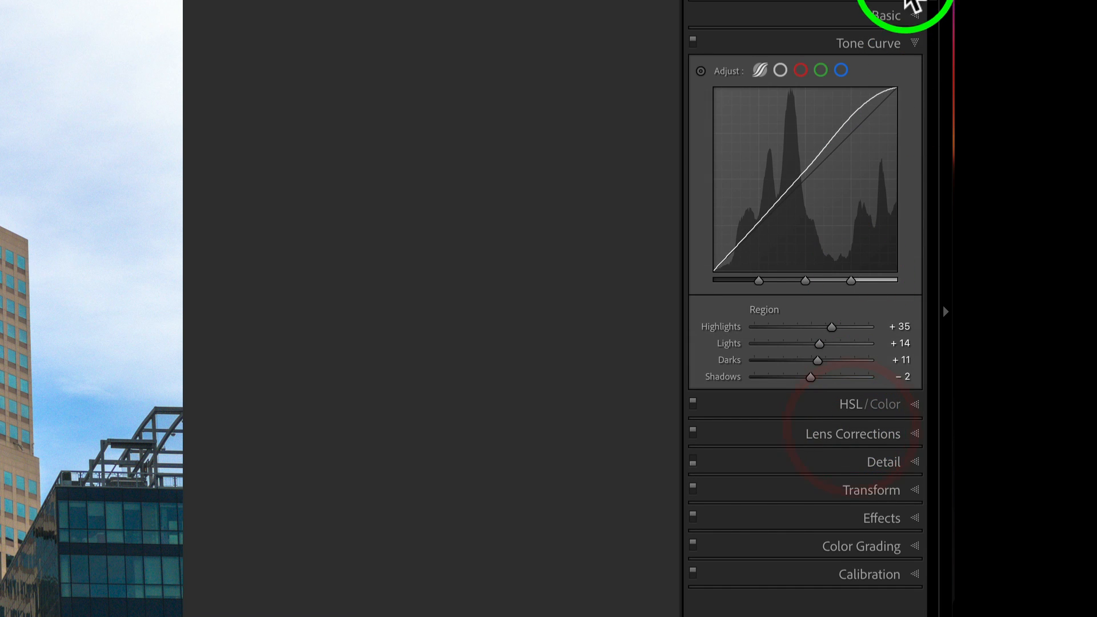
{"action": "left_click", "coordinate": [867, 42]}
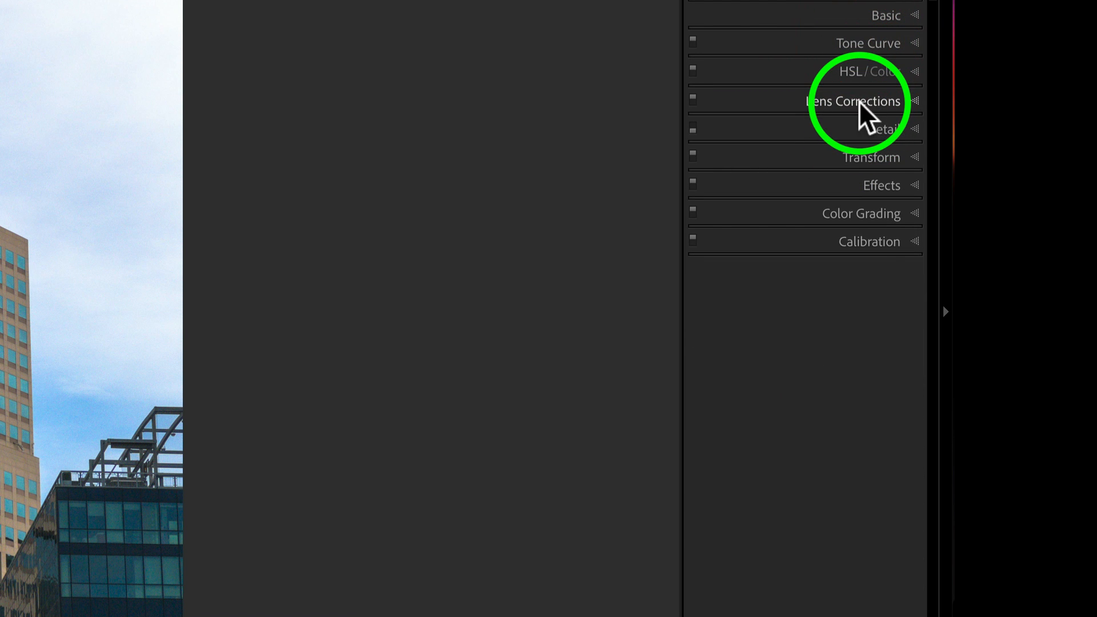
{"action": "left_click", "coordinate": [852, 101]}
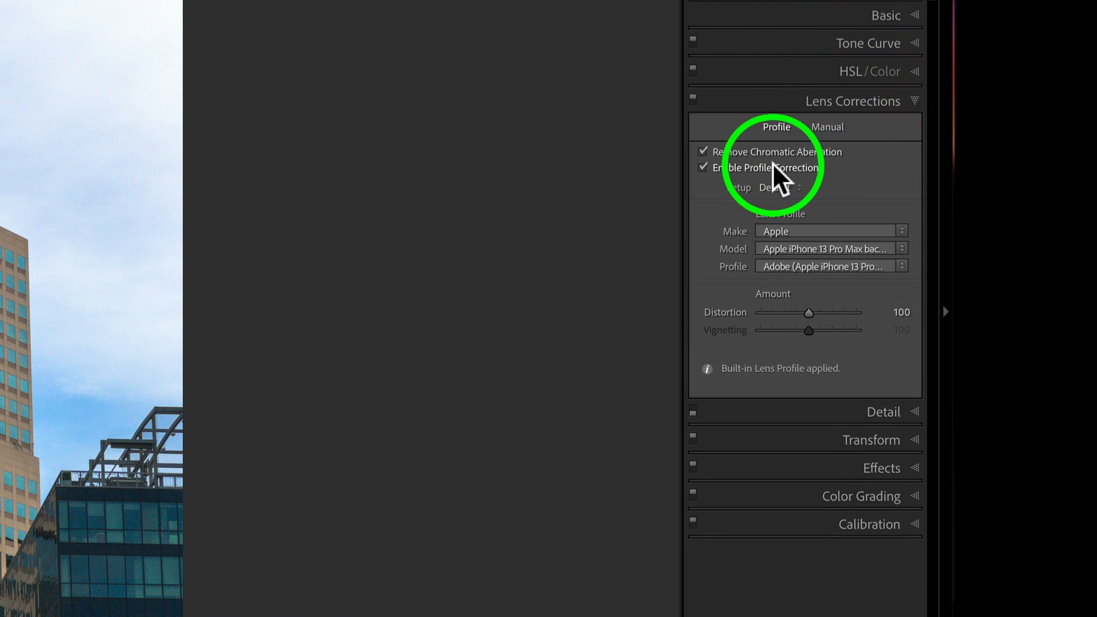
{"action": "left_click", "coordinate": [852, 100]}
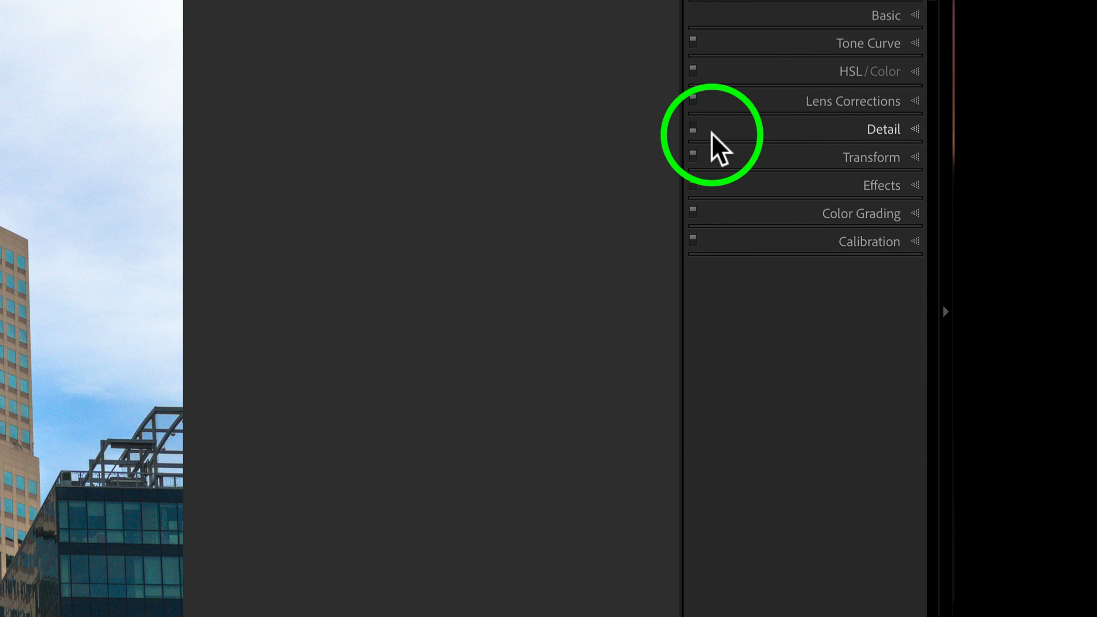
{"action": "left_click", "coordinate": [871, 157]}
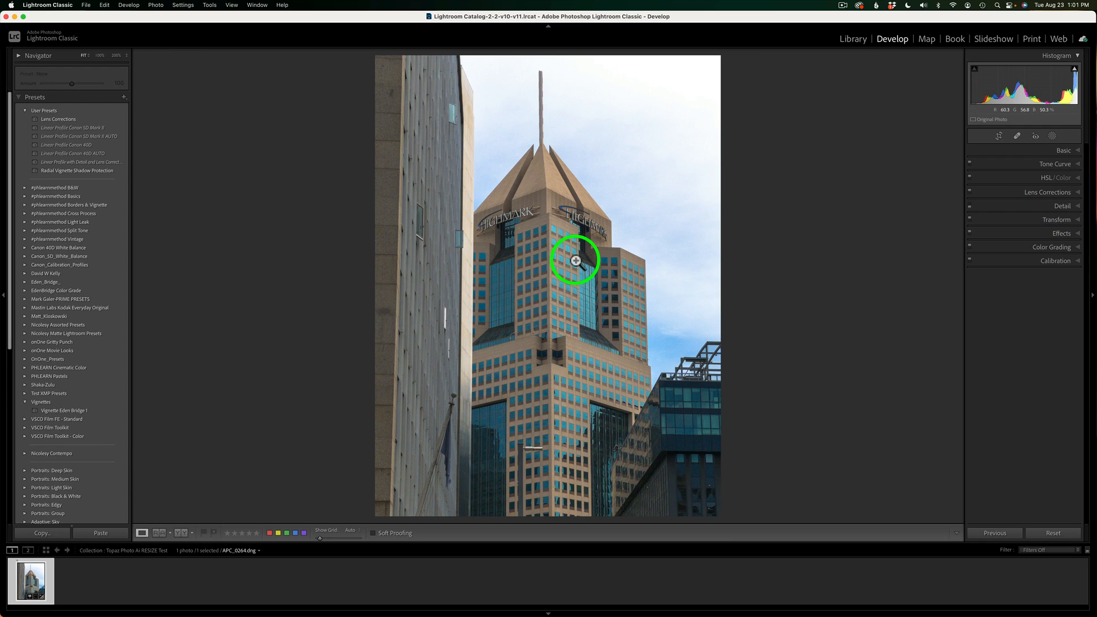
Try sending the photo via Edit In, then dismiss the attempt.
{"action": "right_click", "coordinate": [574, 261]}
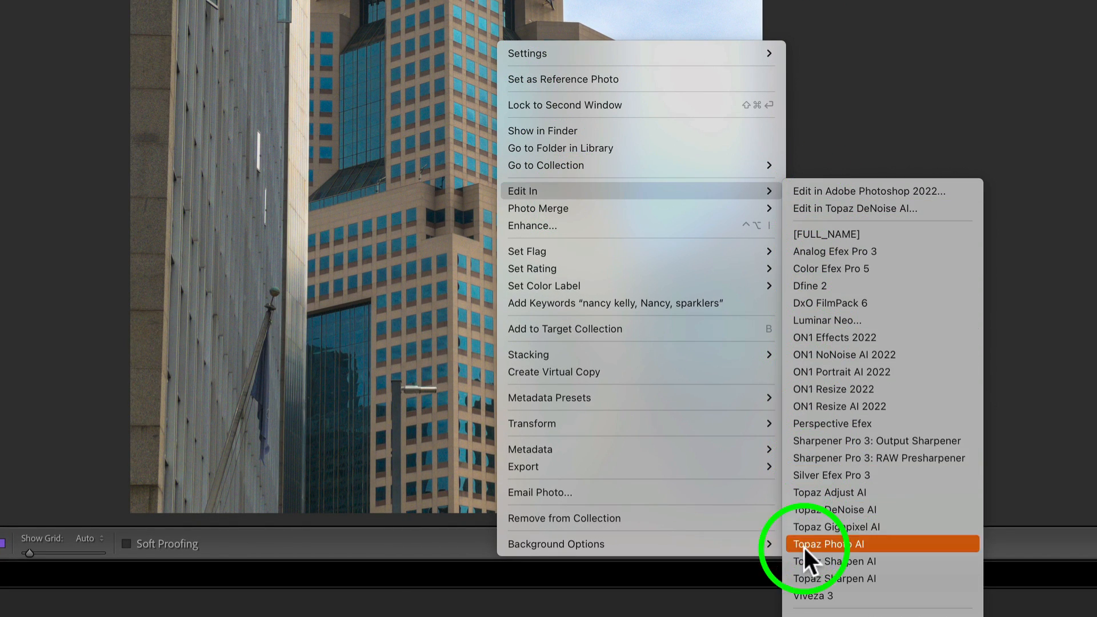
{"action": "left_click", "coordinate": [833, 544]}
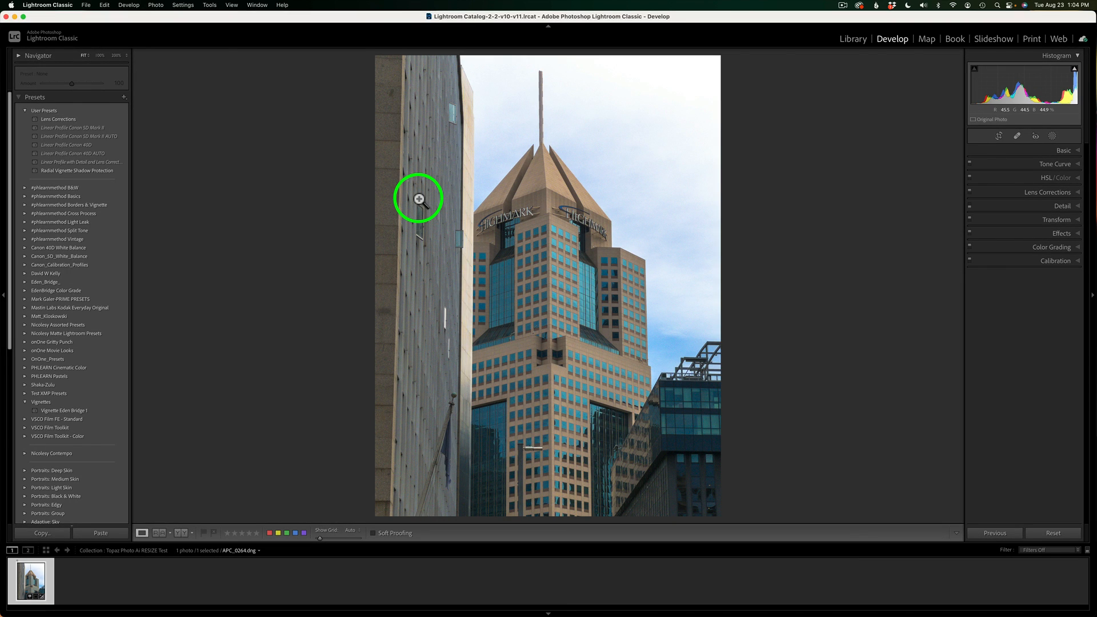
{"action": "left_click", "coordinate": [418, 198]}
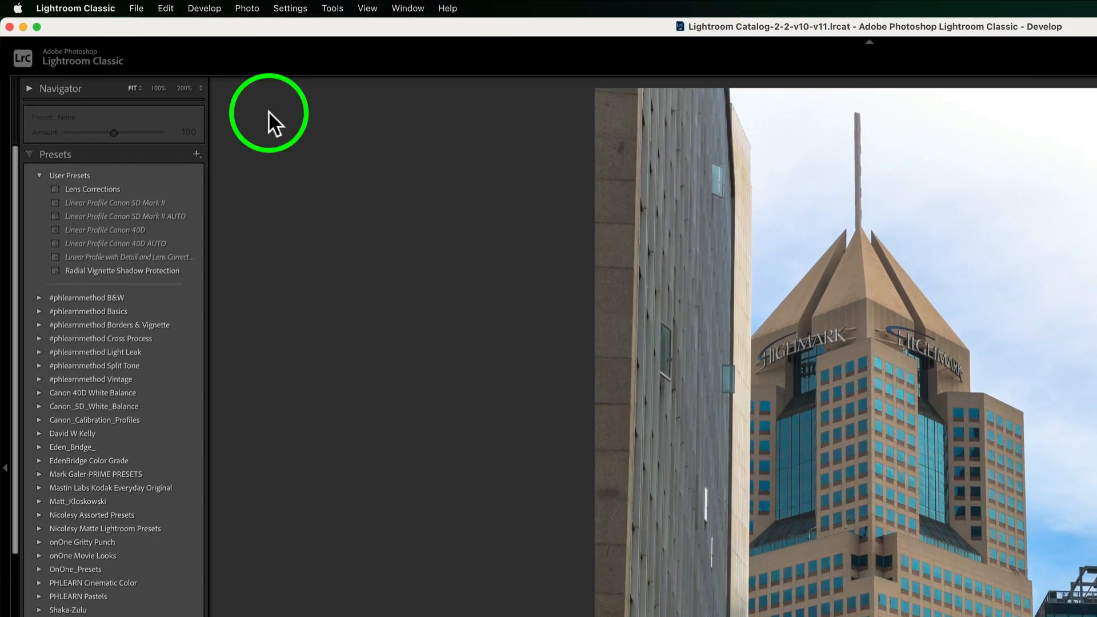
In Preferences > External Editing, choose the Topaz app as the additional external editor.
{"action": "left_click", "coordinate": [77, 8]}
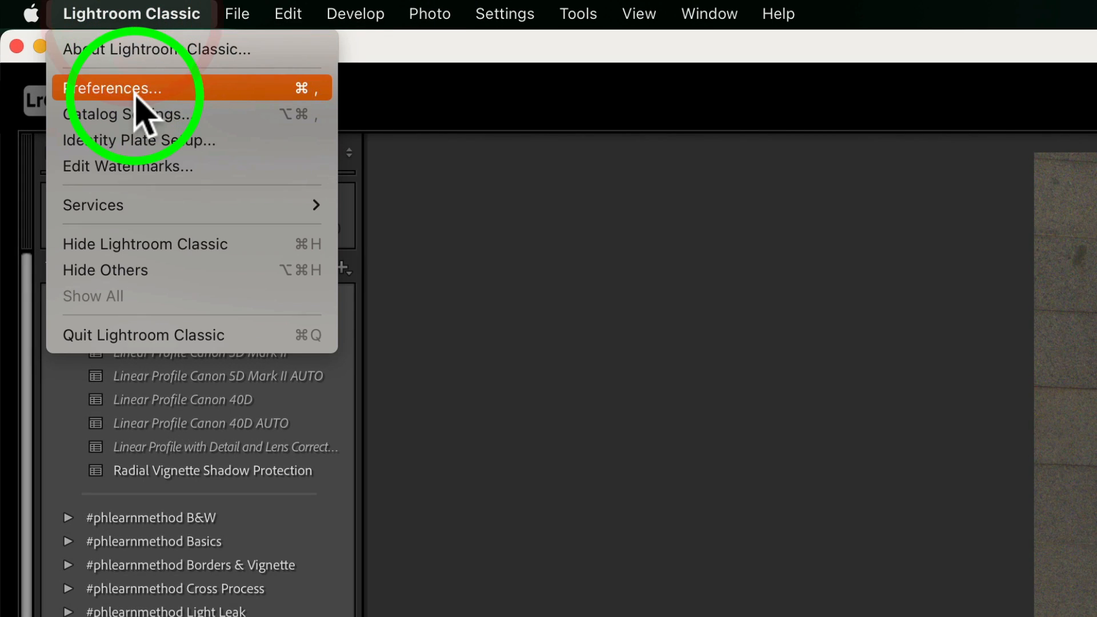
{"action": "left_click", "coordinate": [111, 88]}
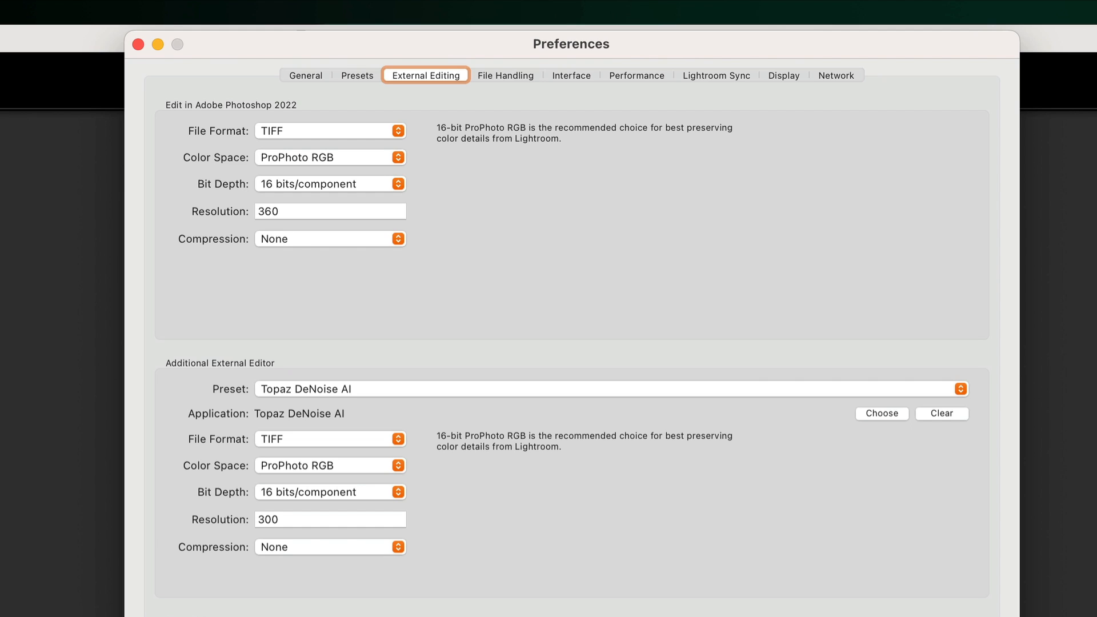
{"action": "mouse_move", "coordinate": [552, 147]}
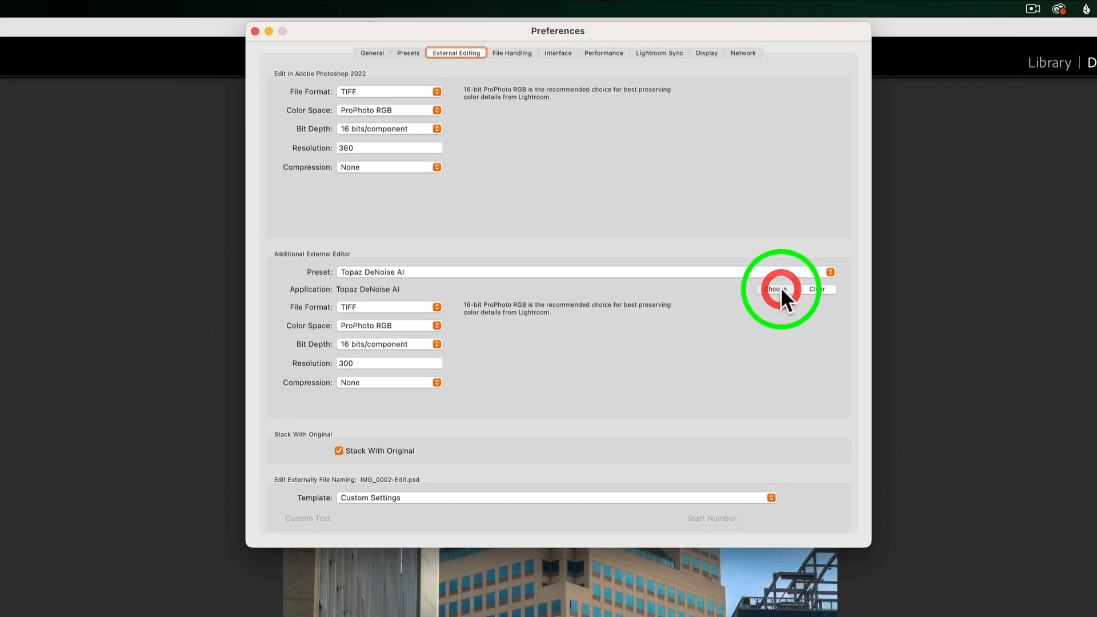
{"action": "left_click", "coordinate": [772, 289]}
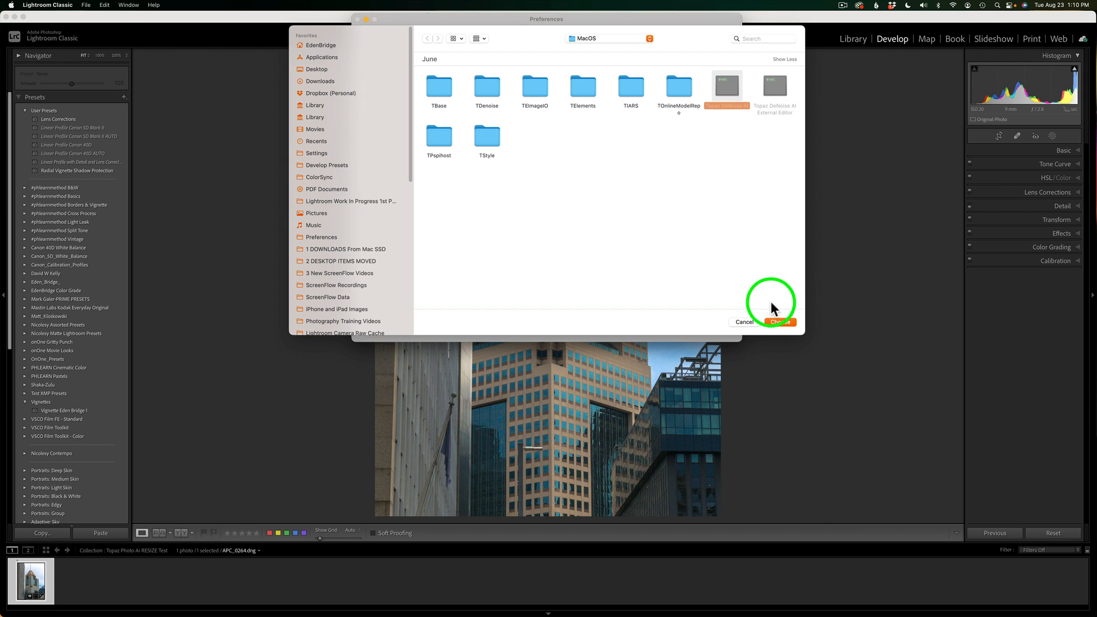
{"action": "left_click", "coordinate": [778, 322]}
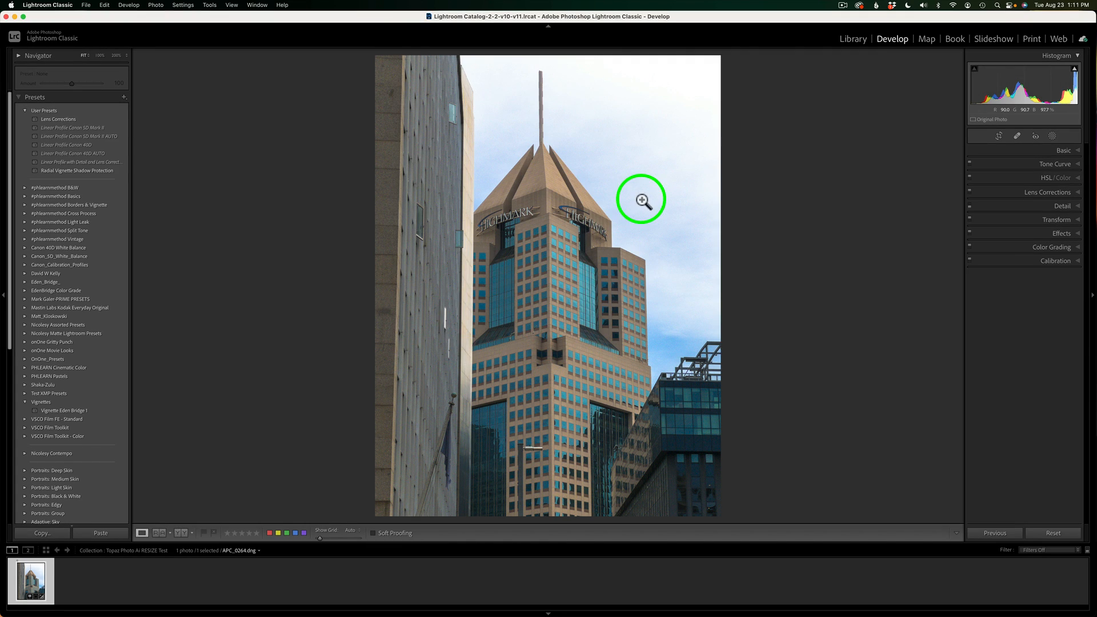
Send the photo to Topaz Photo AI from the Edit In menu.
{"action": "right_click", "coordinate": [640, 199]}
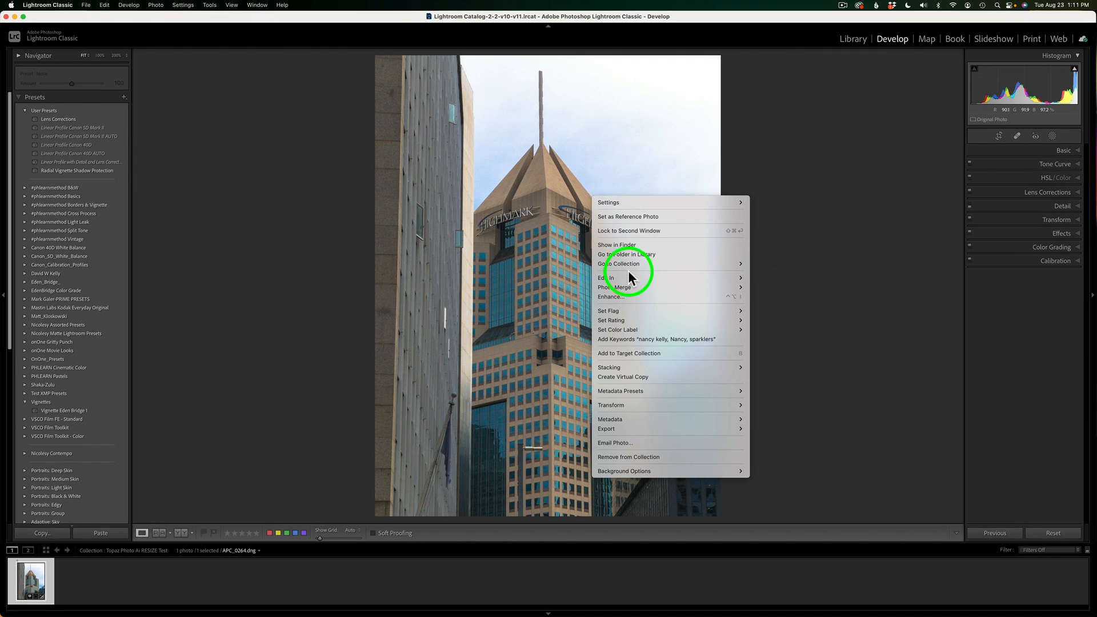
{"action": "mouse_move", "coordinate": [606, 276]}
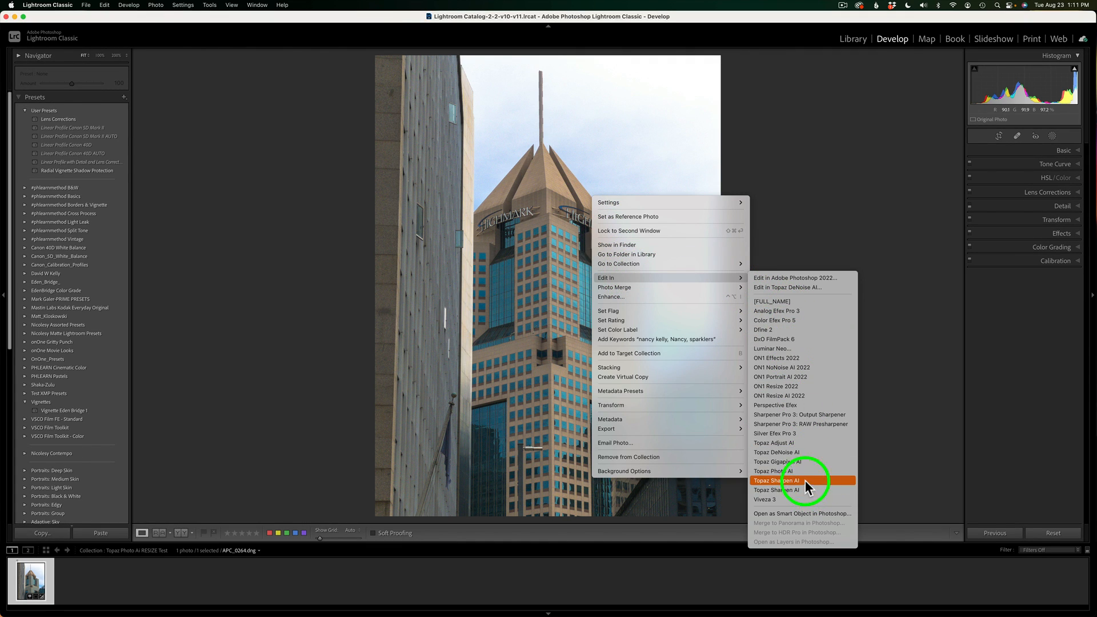
{"action": "left_click", "coordinate": [774, 470]}
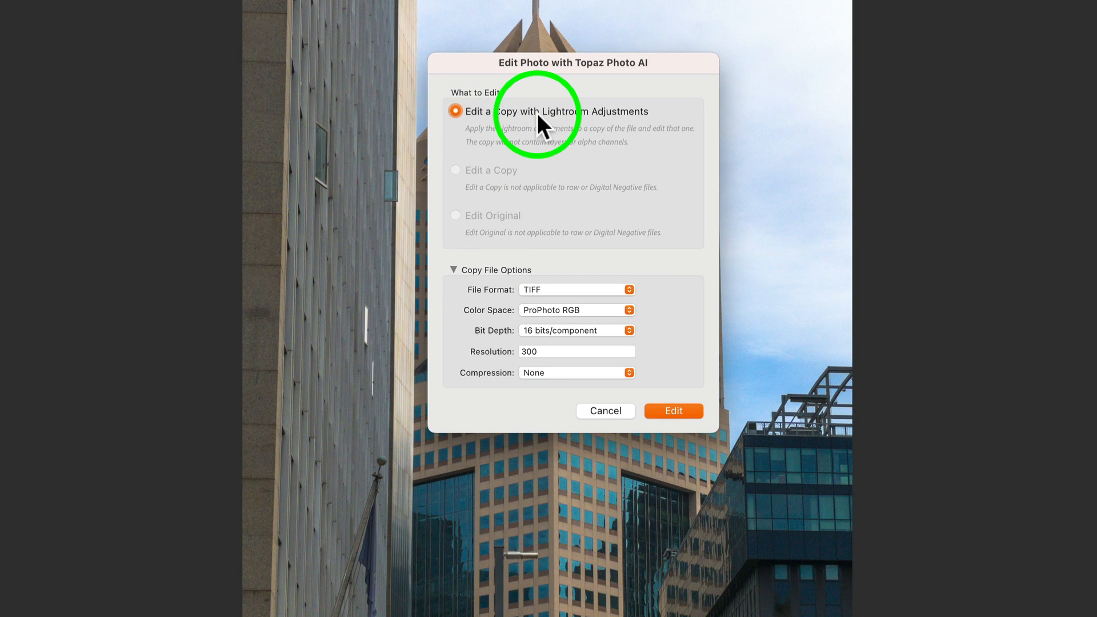
{"action": "mouse_move", "coordinate": [510, 306]}
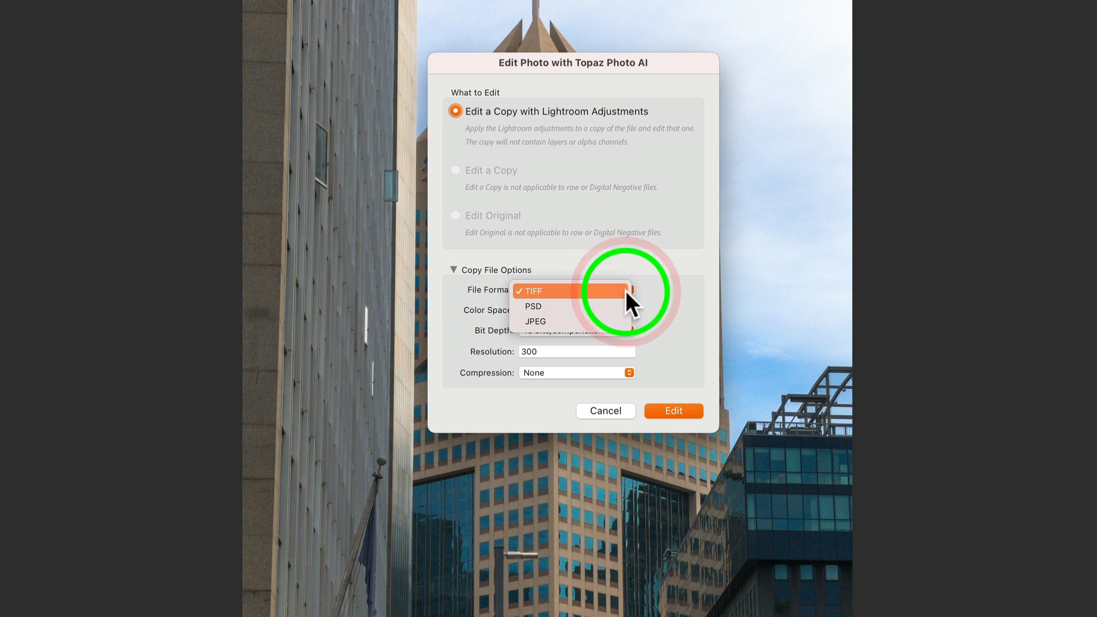
Edit a TIFF copy with Lightroom adjustments at 16 bits, ProPhoto RGB, no compression.
{"action": "left_click", "coordinate": [567, 291]}
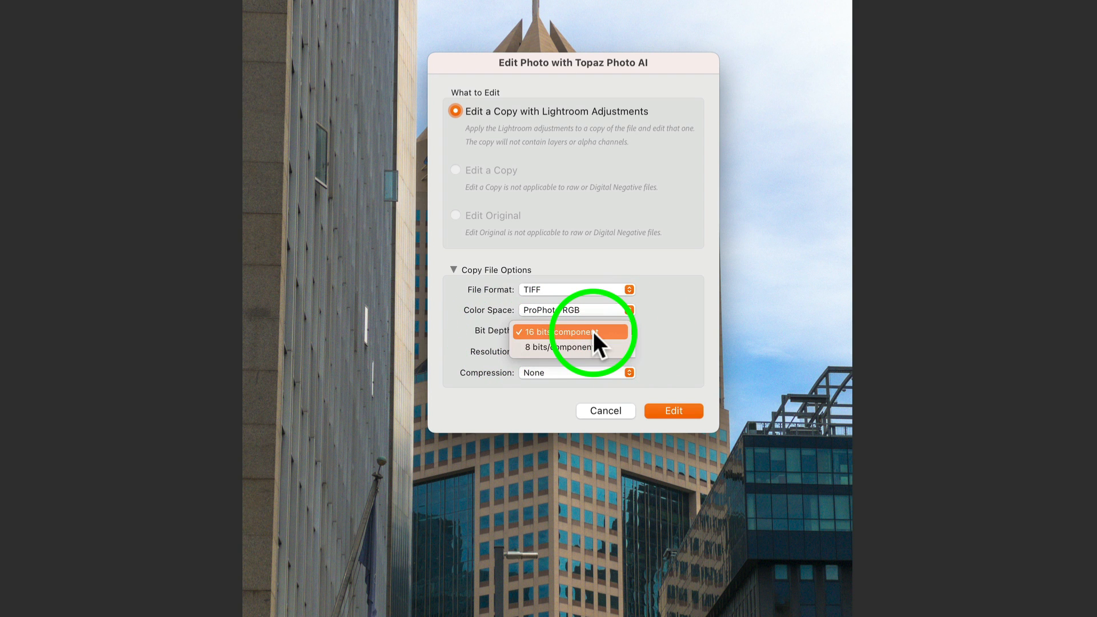
{"action": "left_click", "coordinate": [568, 330]}
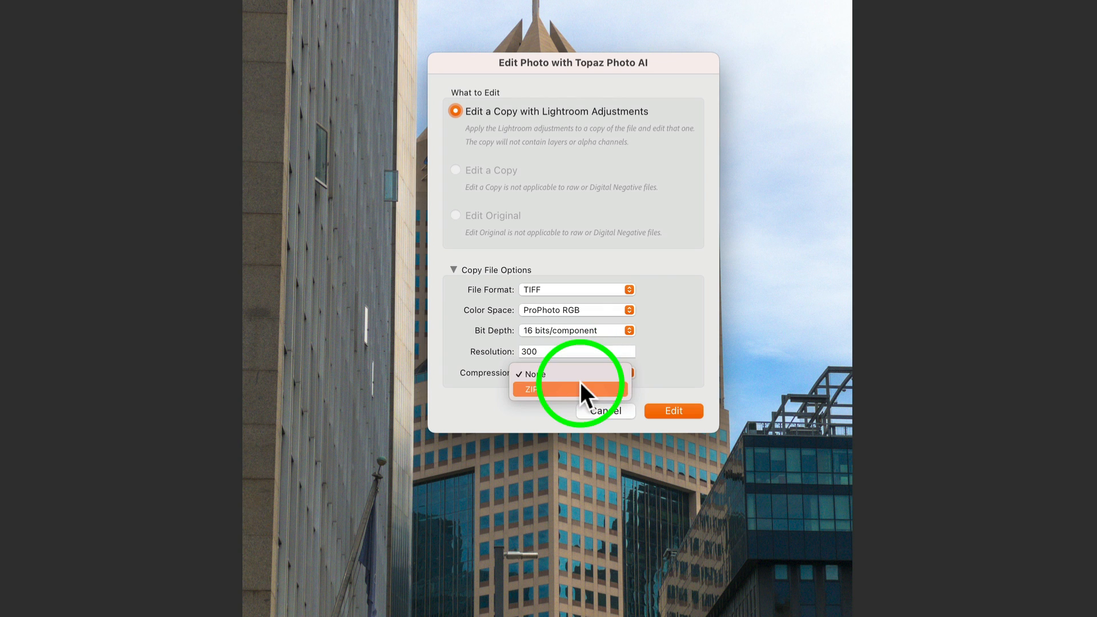
{"action": "left_click", "coordinate": [531, 373]}
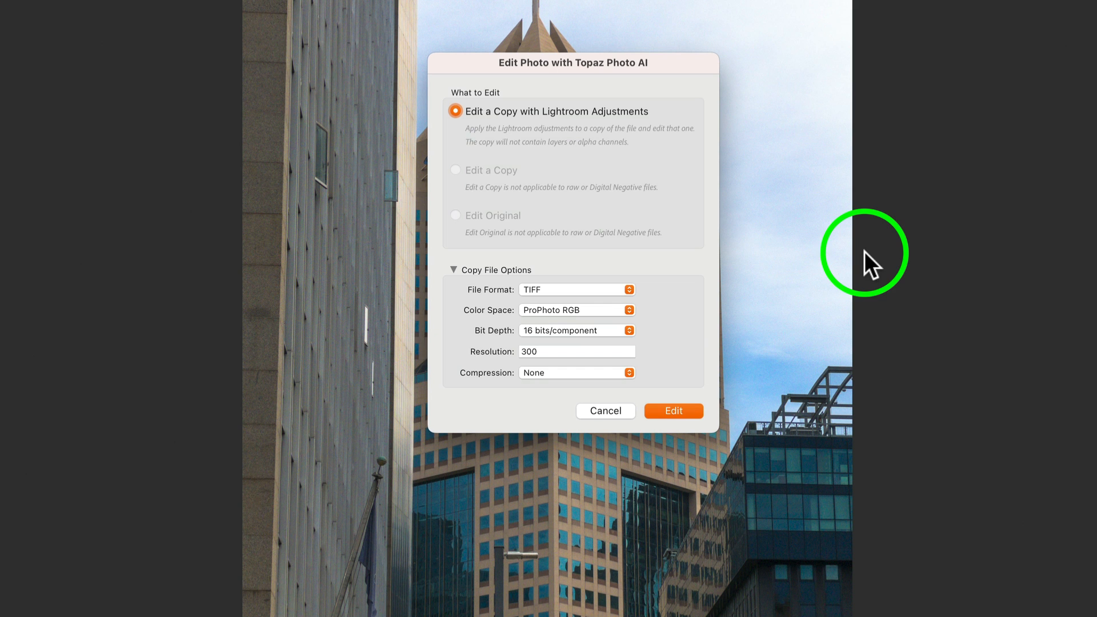
{"action": "left_click", "coordinate": [672, 410]}
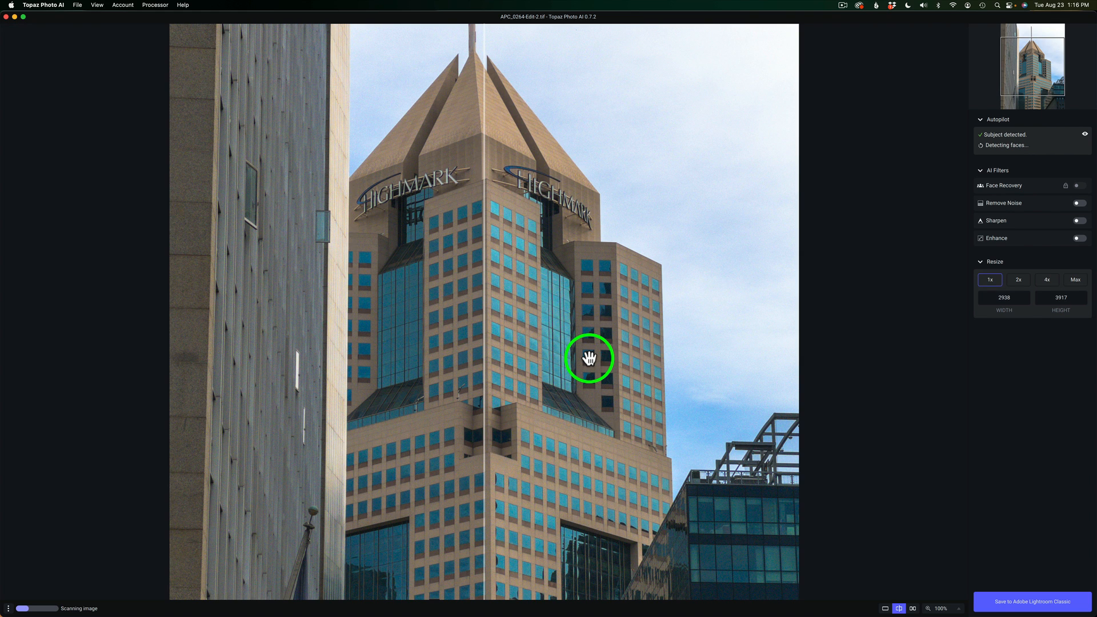
{"action": "mouse_move", "coordinate": [928, 155]}
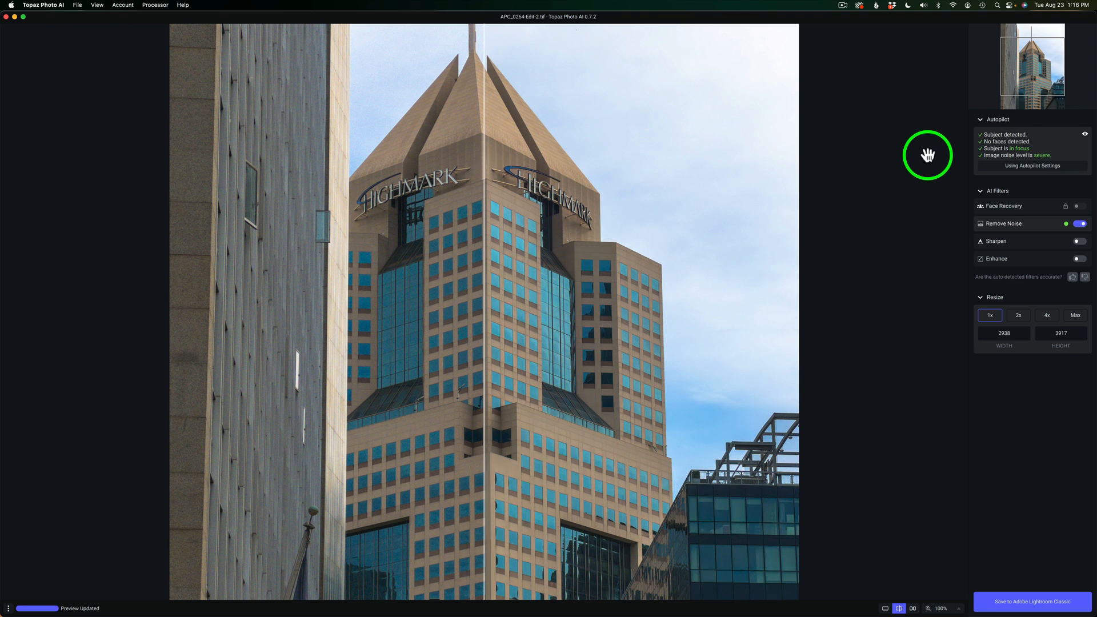
{"action": "mouse_move", "coordinate": [940, 161]}
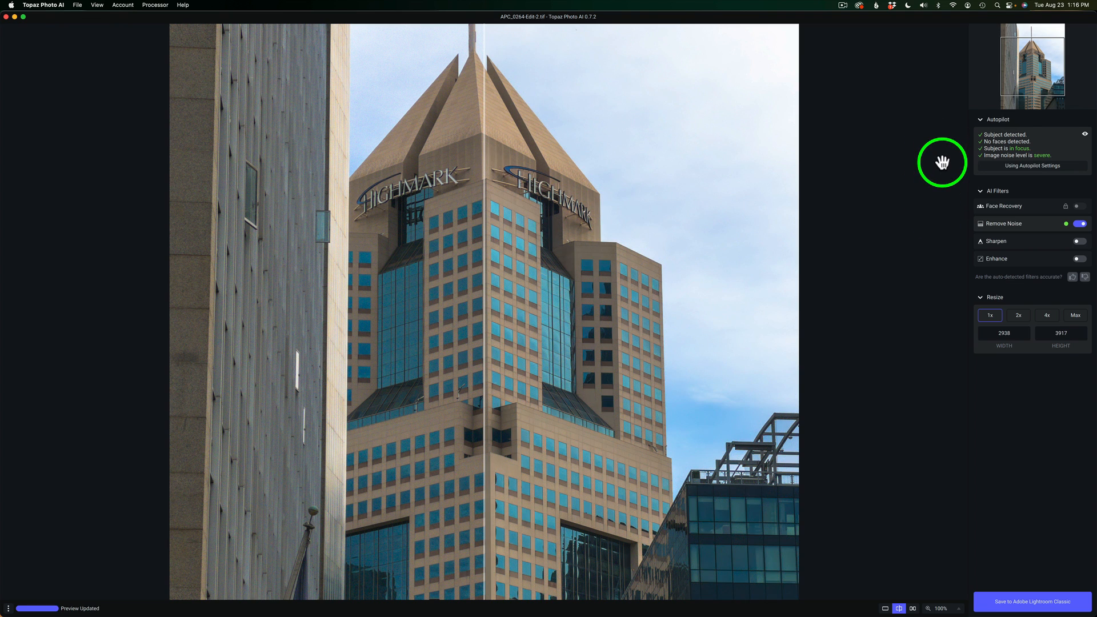
{"action": "mouse_move", "coordinate": [901, 225]}
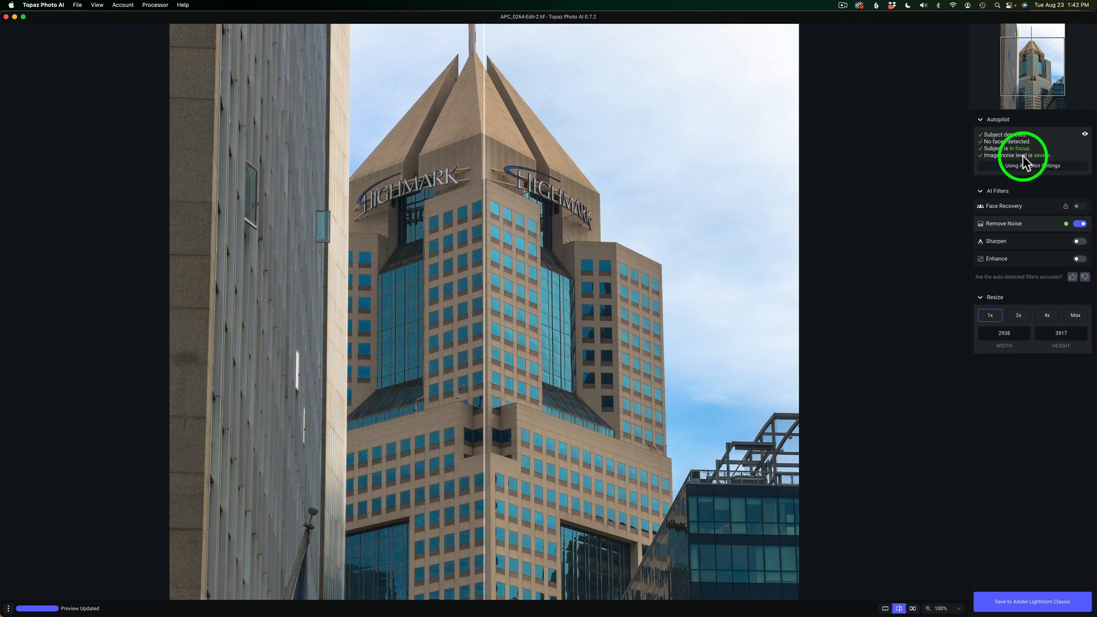
{"action": "mouse_move", "coordinate": [997, 164]}
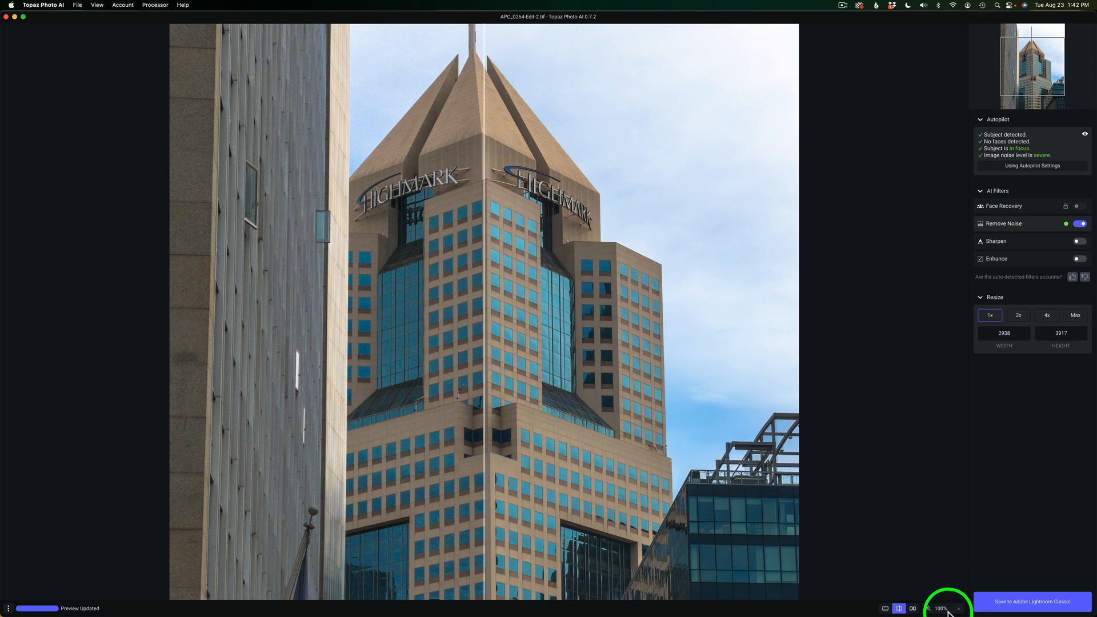
Magnify the preview to 200% and compare the denoised Highmark sign with the original.
{"action": "left_click", "coordinate": [940, 607]}
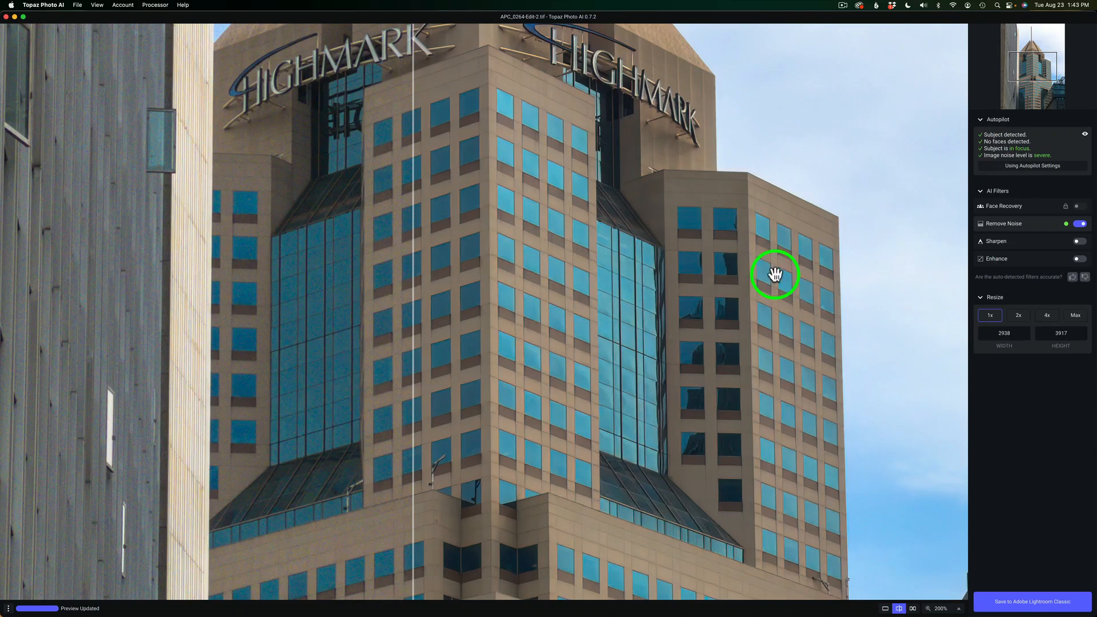
{"action": "left_click", "coordinate": [1004, 222]}
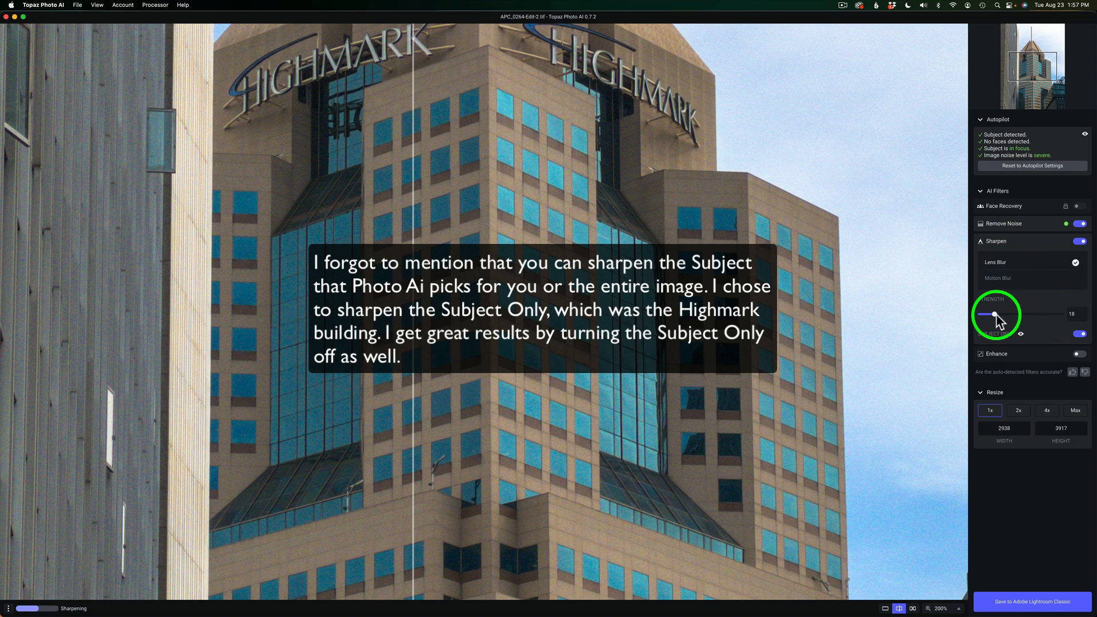
Raise the sharpening strength to 50, reset, then settle on strength 64.
{"action": "left_click_drag", "start_coordinate": [986, 316], "coordinate": [1021, 317]}
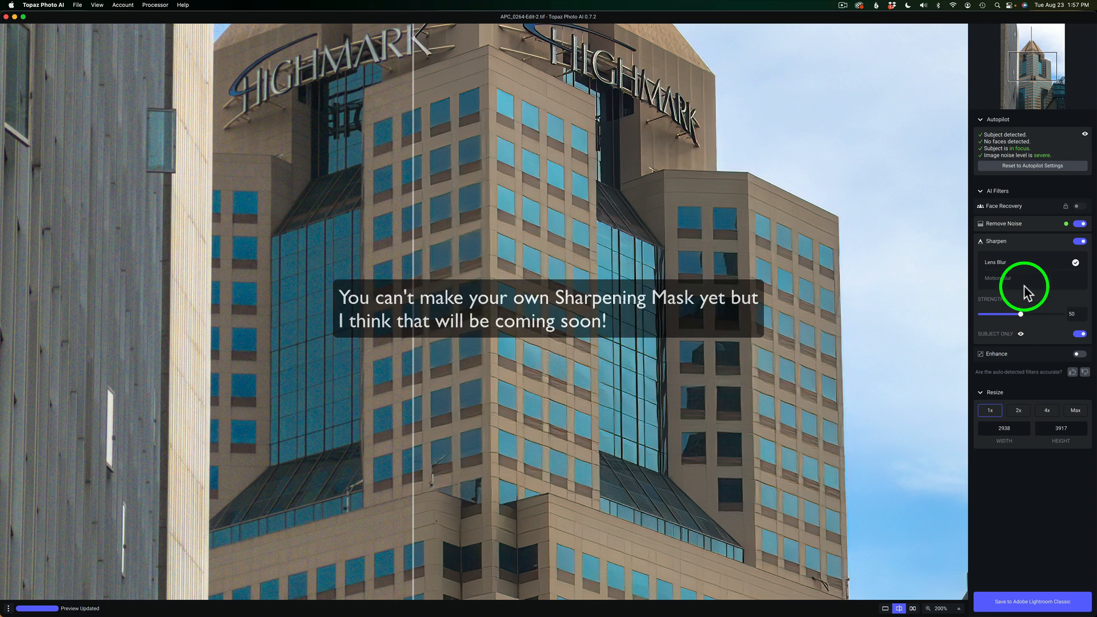
{"action": "mouse_move", "coordinate": [1070, 319]}
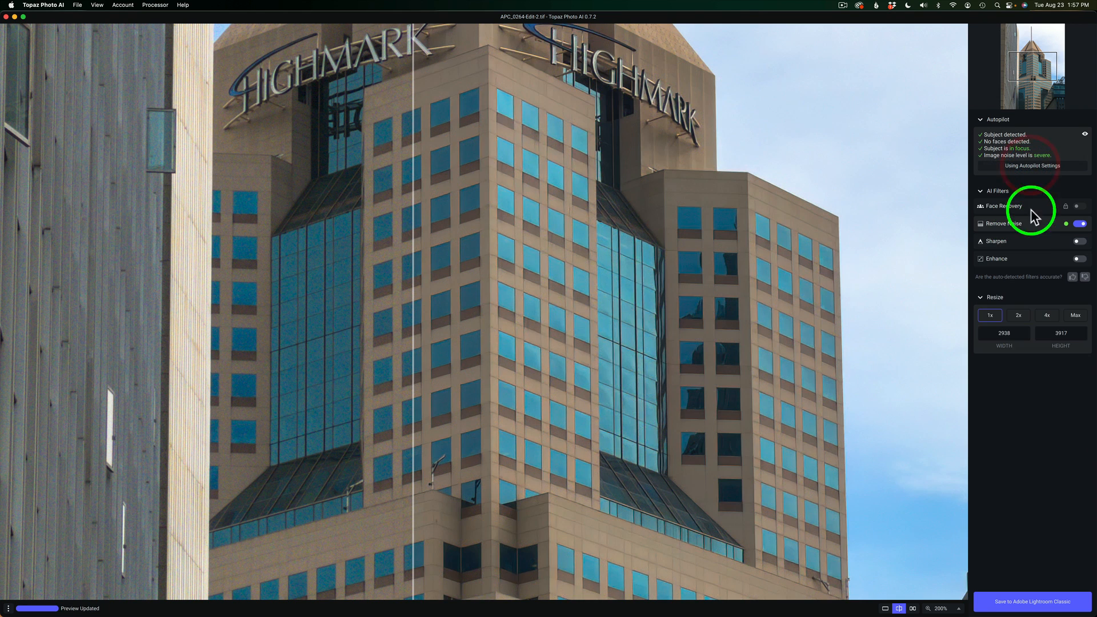
{"action": "left_click", "coordinate": [1081, 241]}
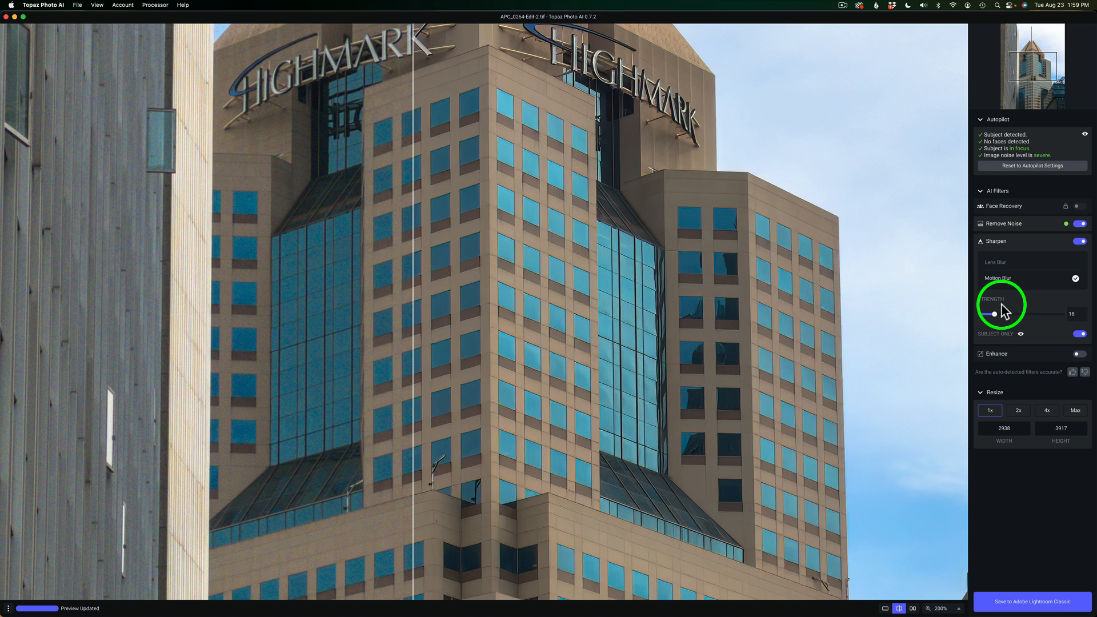
{"action": "left_click_drag", "start_coordinate": [986, 313], "coordinate": [995, 316]}
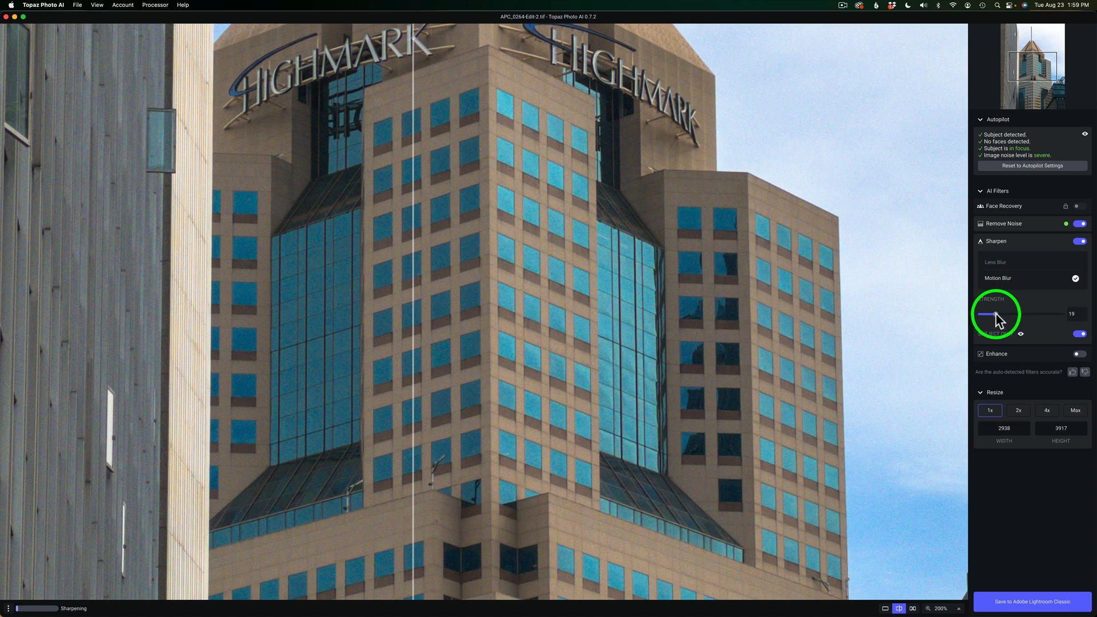
{"action": "left_click_drag", "start_coordinate": [991, 317], "coordinate": [1014, 317]}
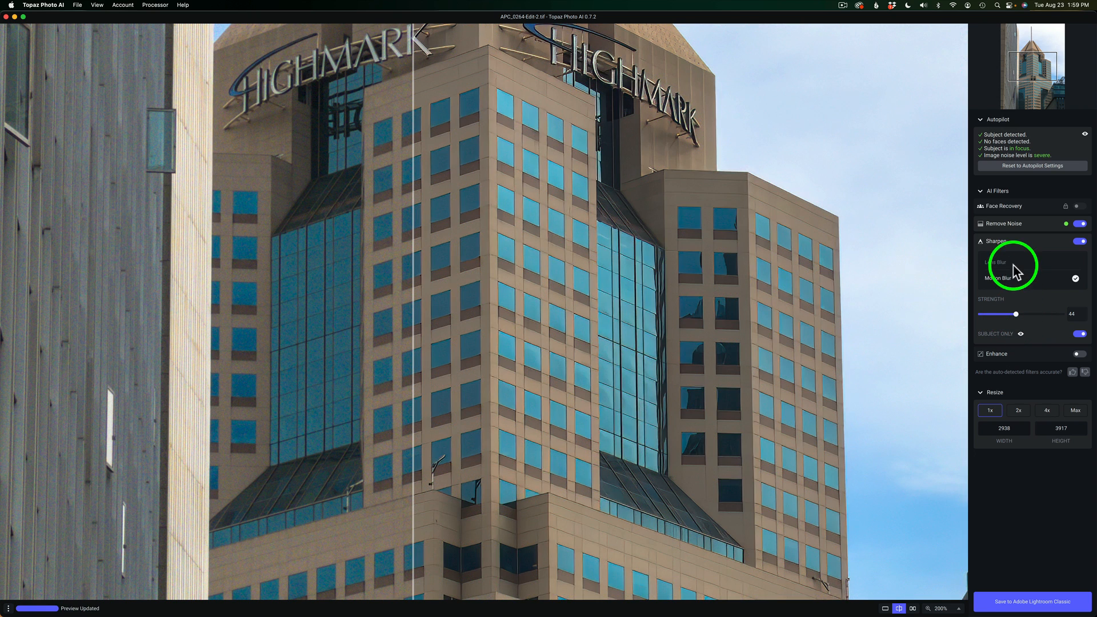
Try lens blur sharpening, then keep the motion blur model.
{"action": "left_click", "coordinate": [996, 262]}
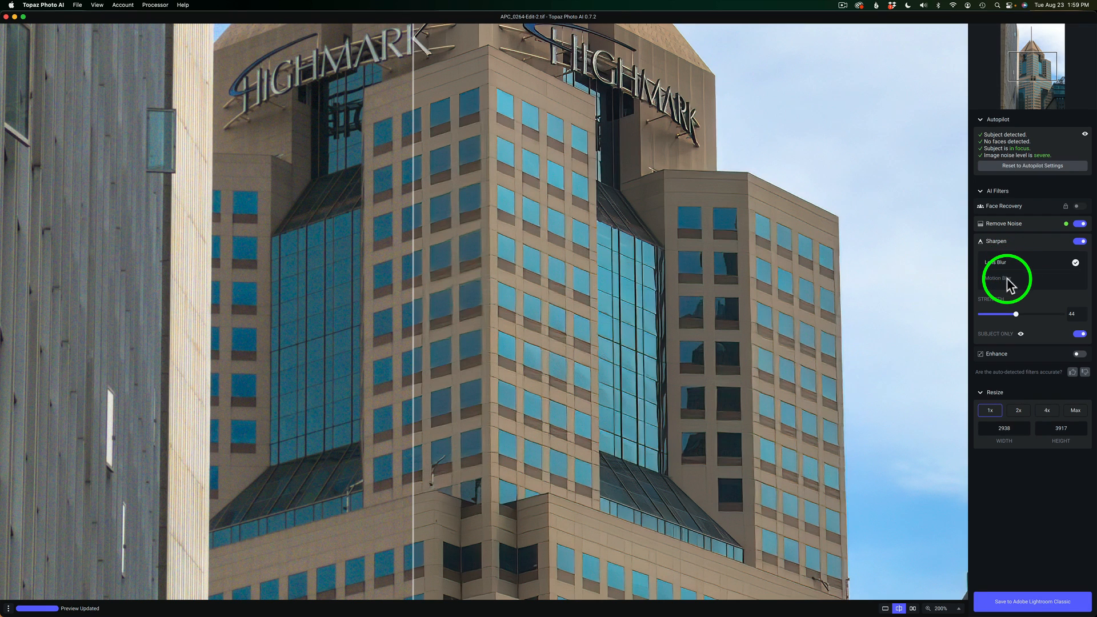
{"action": "left_click", "coordinate": [996, 278]}
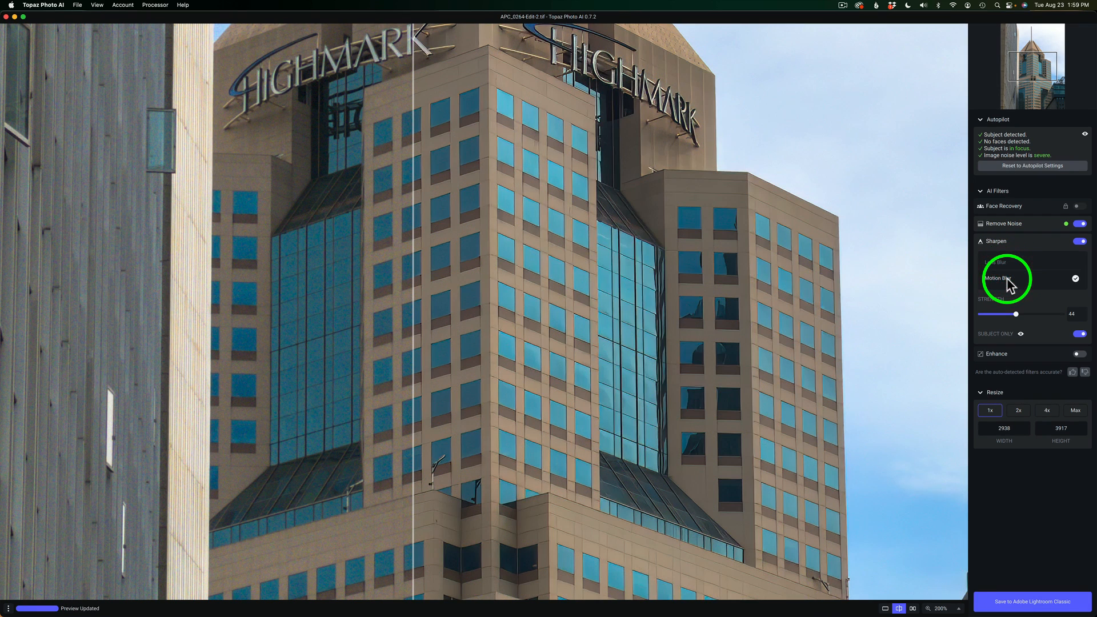
{"action": "left_click", "coordinate": [980, 241]}
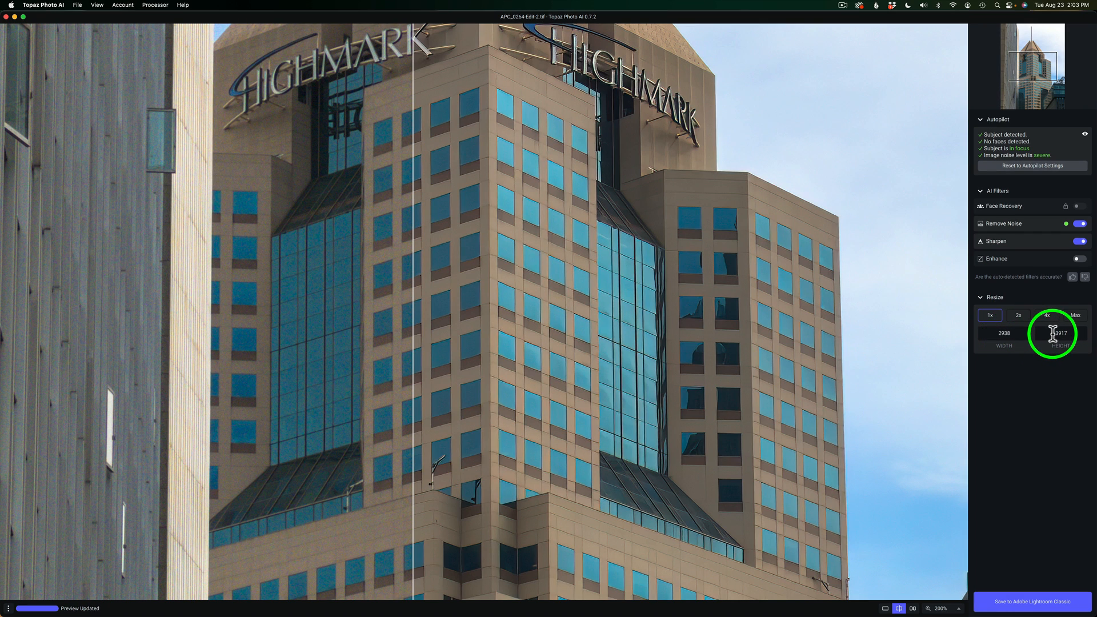
{"action": "mouse_move", "coordinate": [1077, 356]}
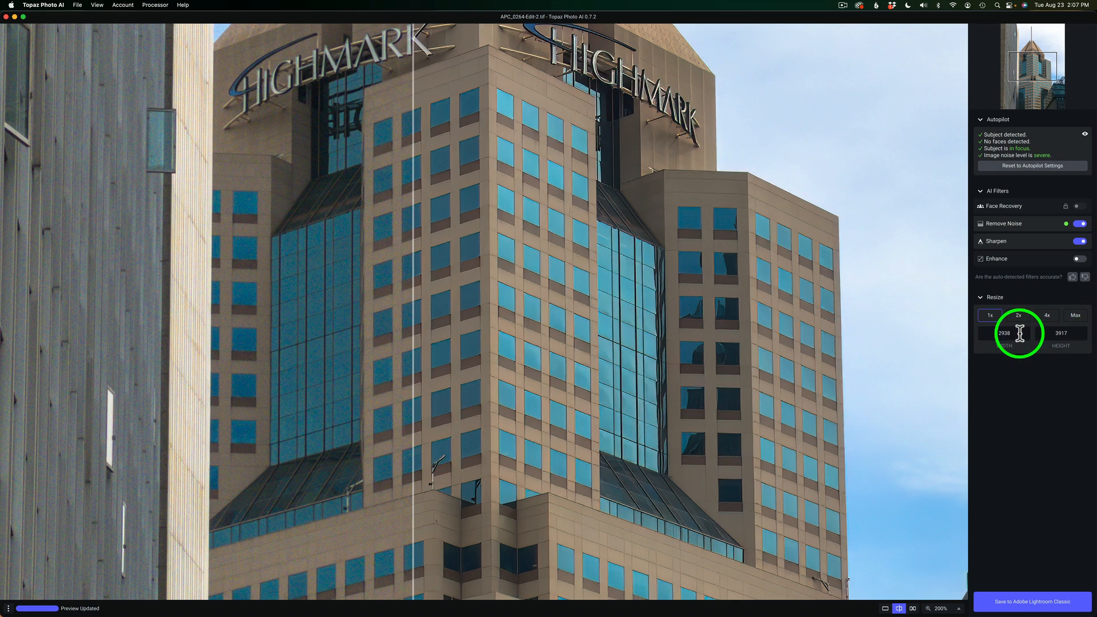
Enter an output width of 14xx giving a 1469 × 1958 (0.5x) resize.
{"action": "left_click", "coordinate": [1003, 333]}
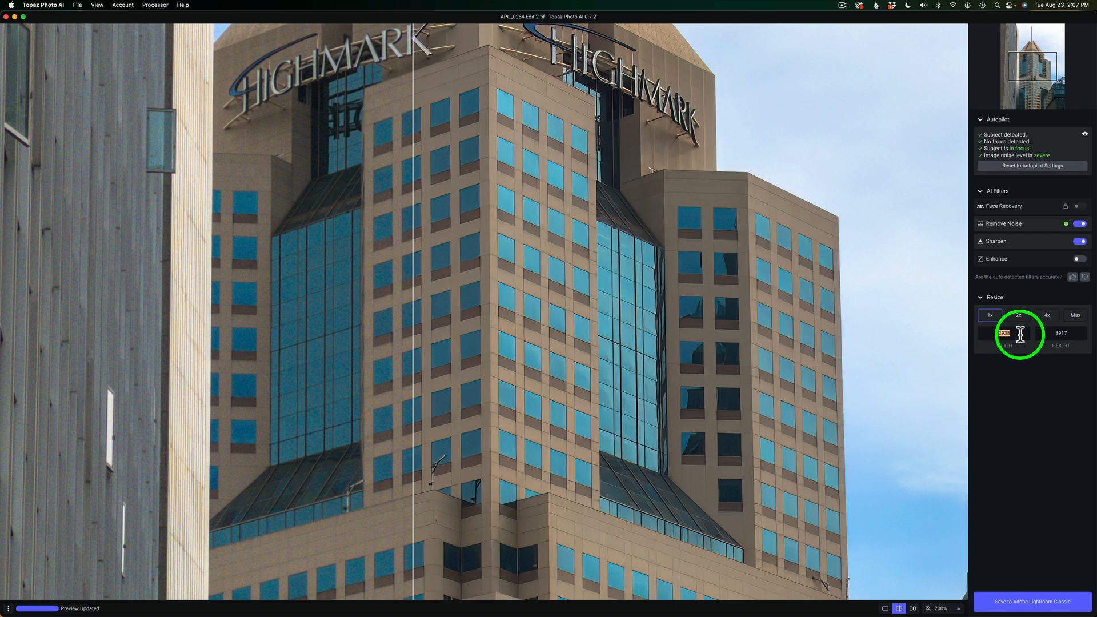
{"action": "type", "text": "1469"}
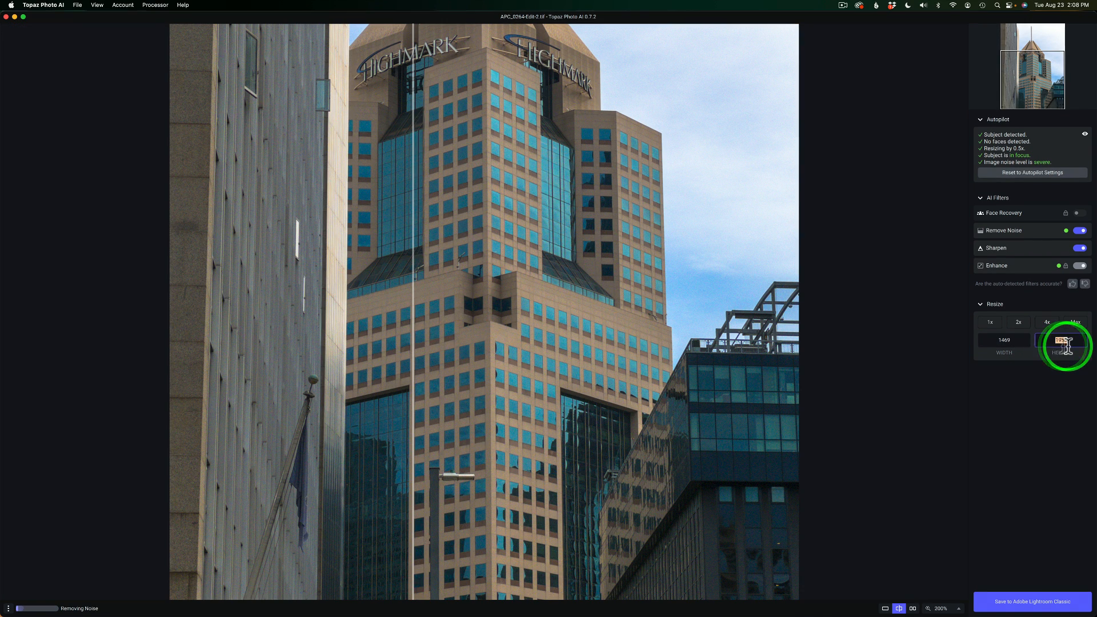
{"action": "left_click", "coordinate": [1061, 341]}
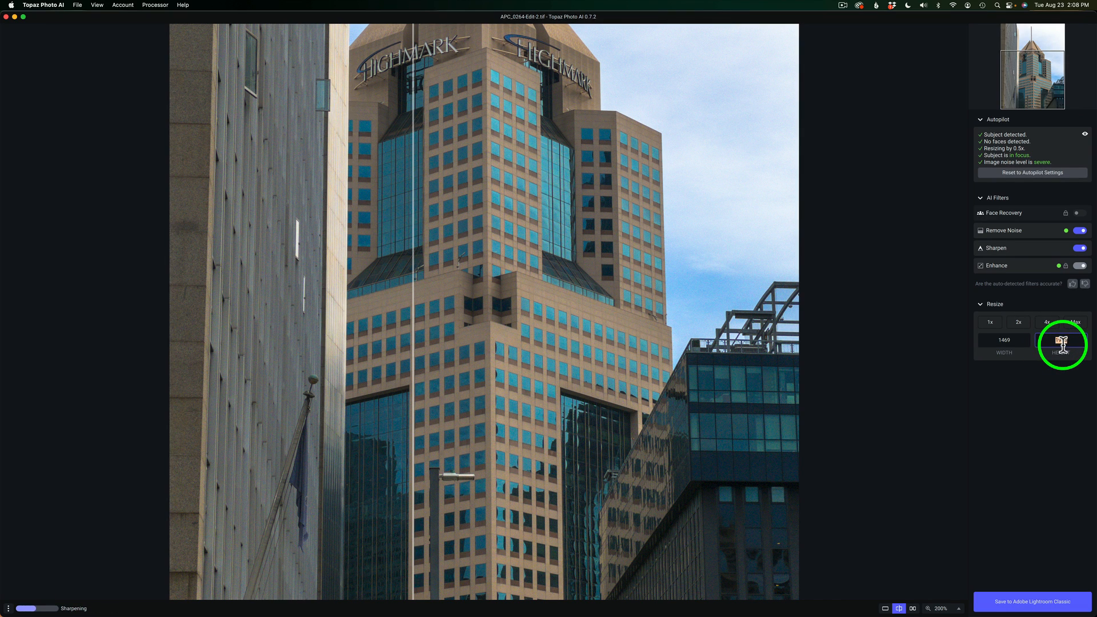
{"action": "left_click", "coordinate": [1061, 339]}
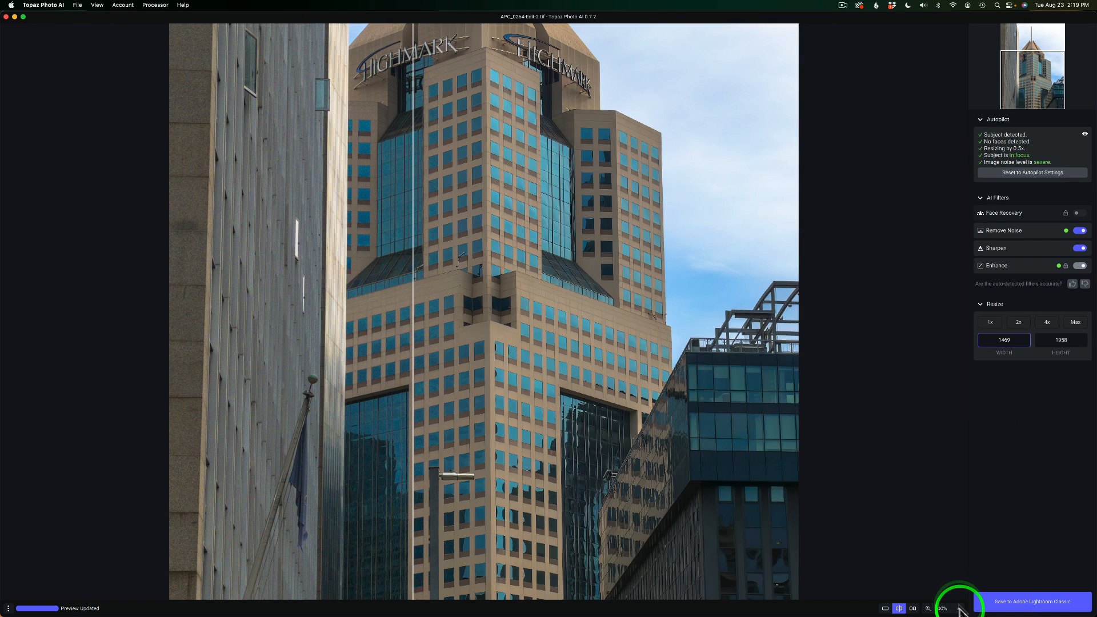
Fit the view and return the output to the original 1x size, 2938 × 3917.
{"action": "left_click", "coordinate": [946, 607]}
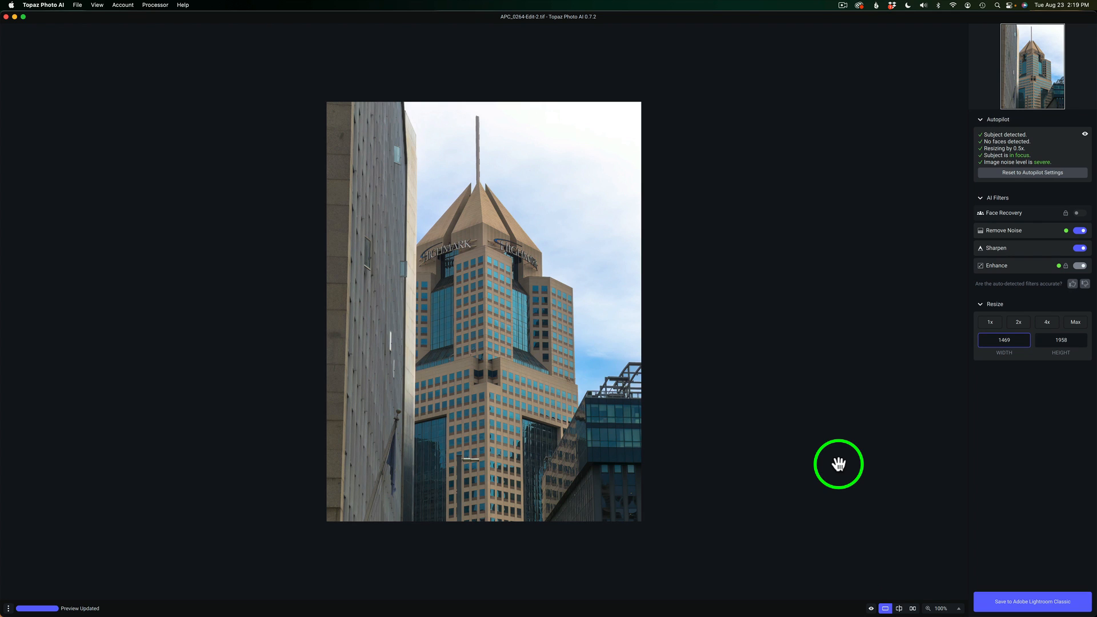
{"action": "mouse_move", "coordinate": [967, 383]}
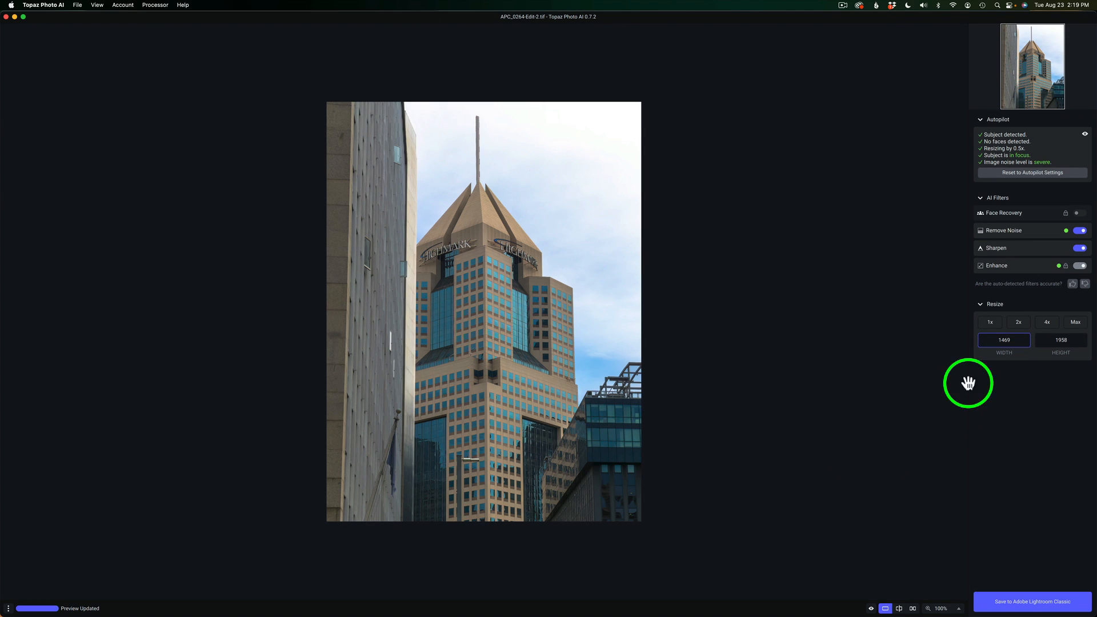
{"action": "left_click", "coordinate": [989, 322]}
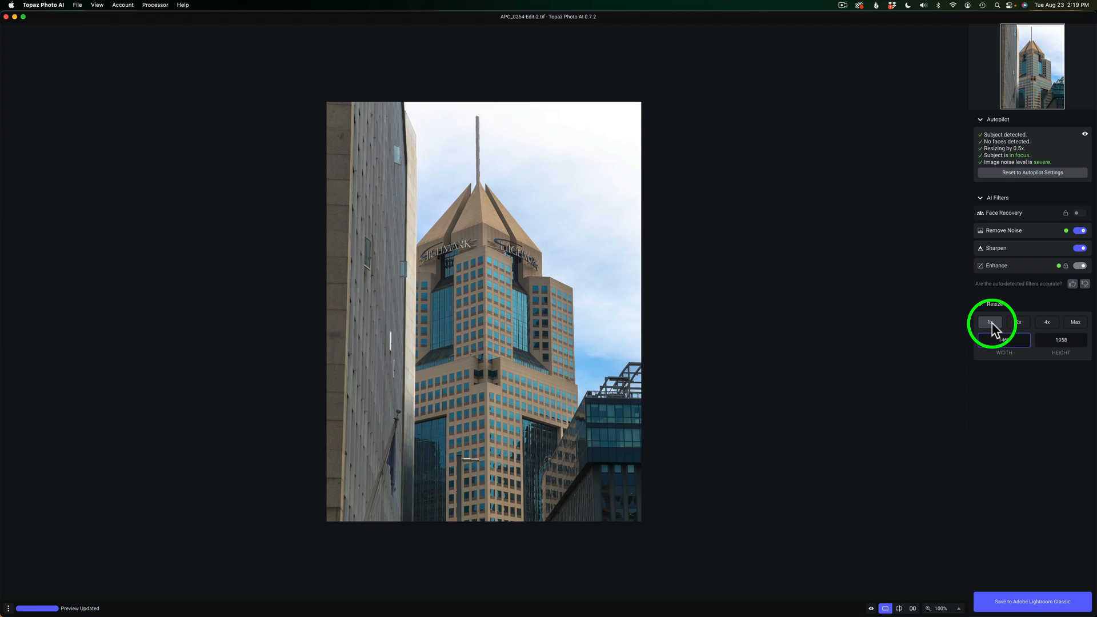
{"action": "left_click", "coordinate": [989, 322]}
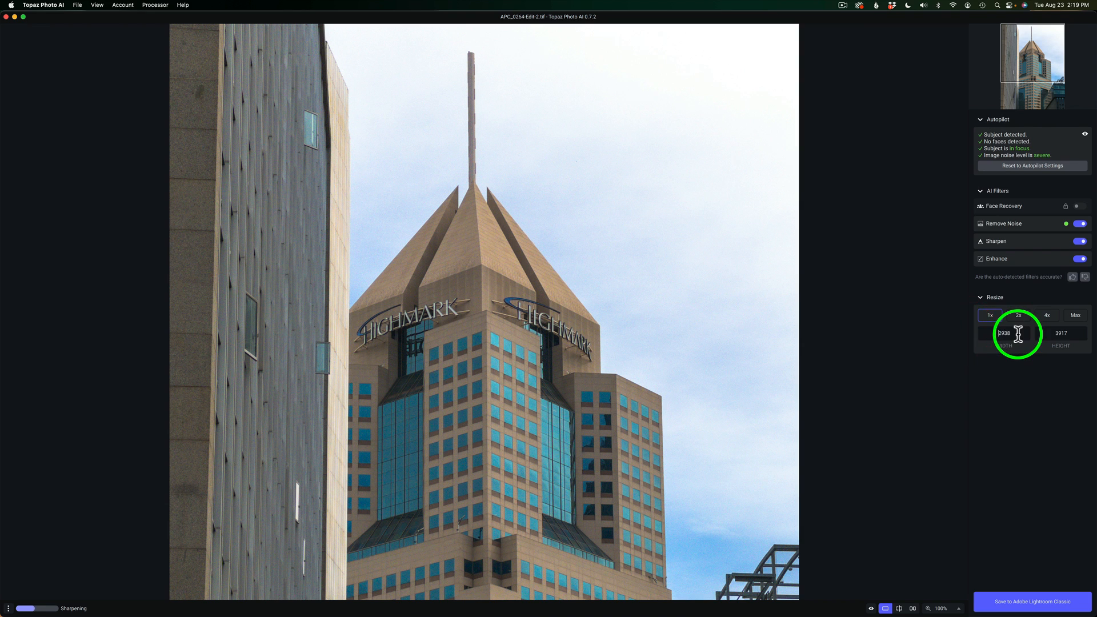
{"action": "type", "text": "1"}
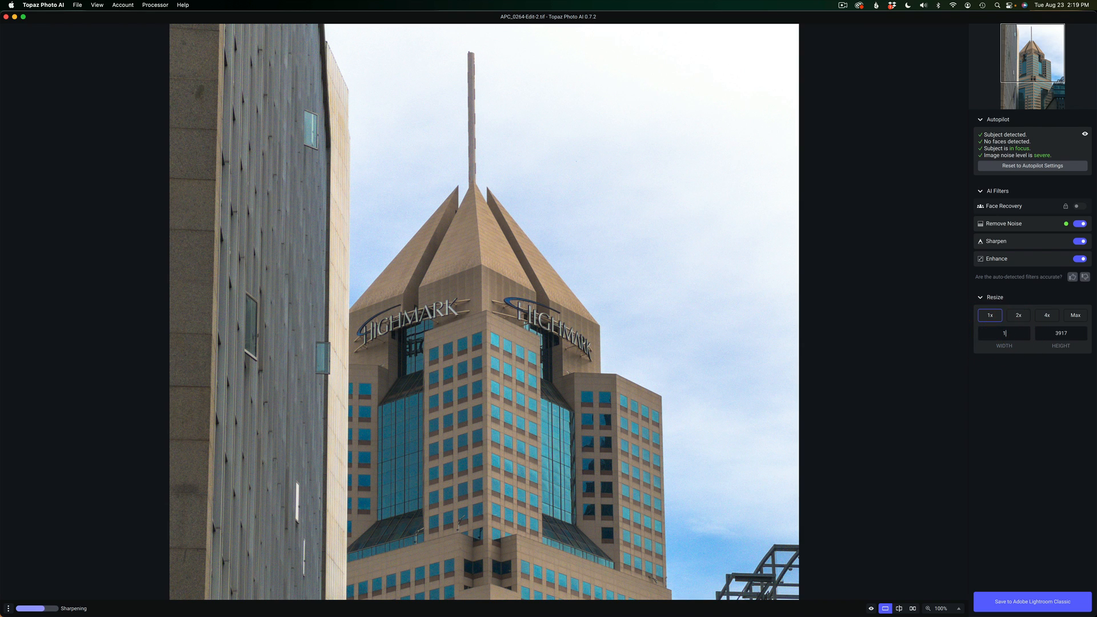
{"action": "type", "text": "1469"}
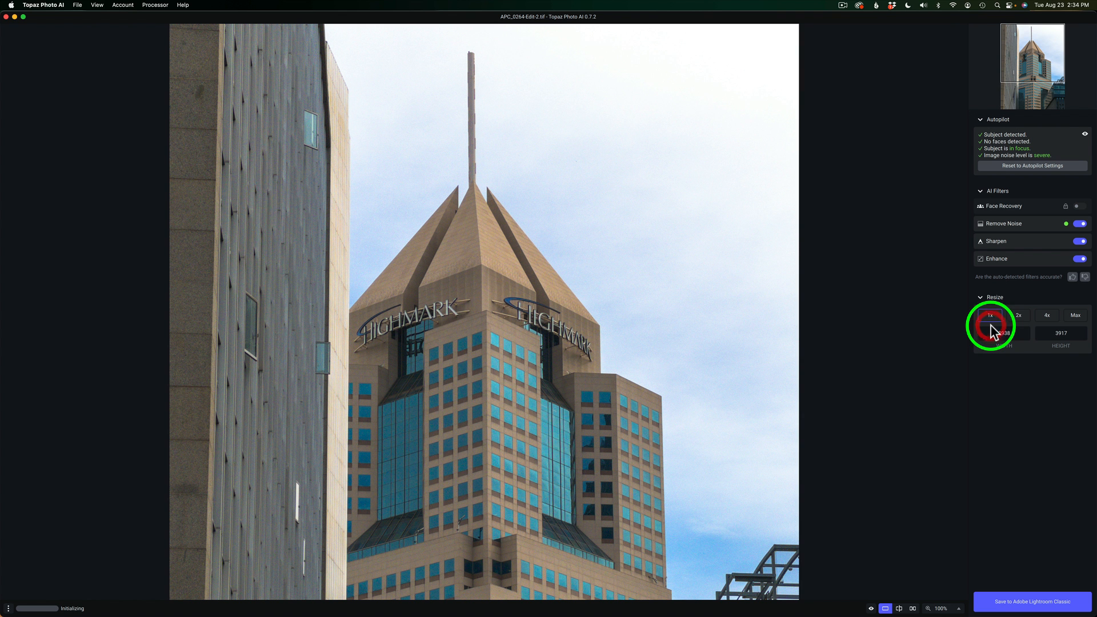
{"action": "left_click", "coordinate": [989, 315]}
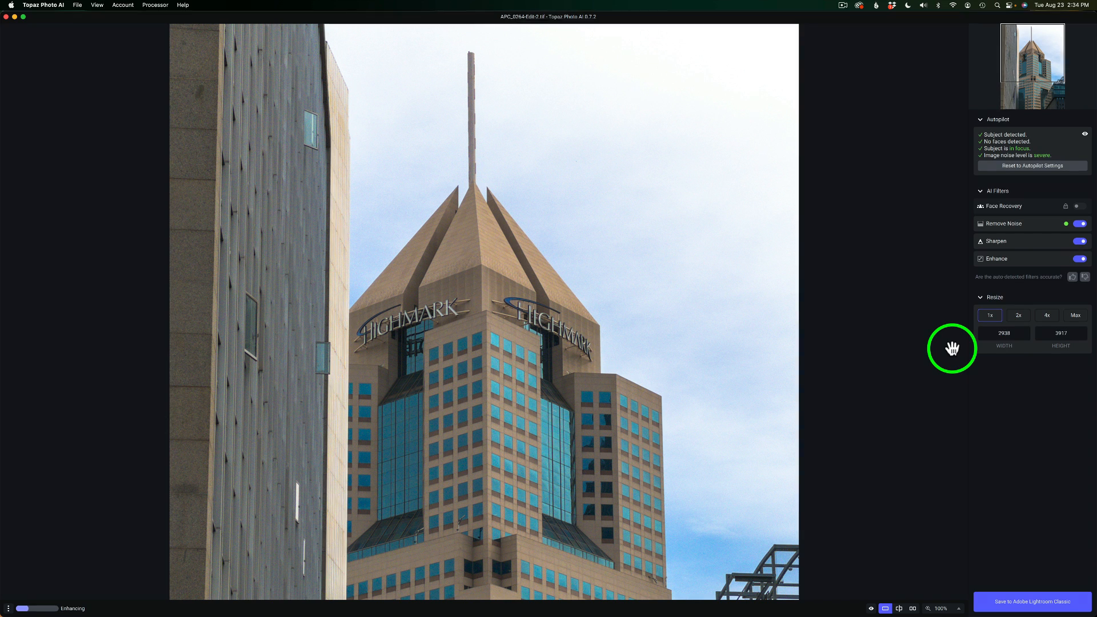
{"action": "mouse_move", "coordinate": [980, 353]}
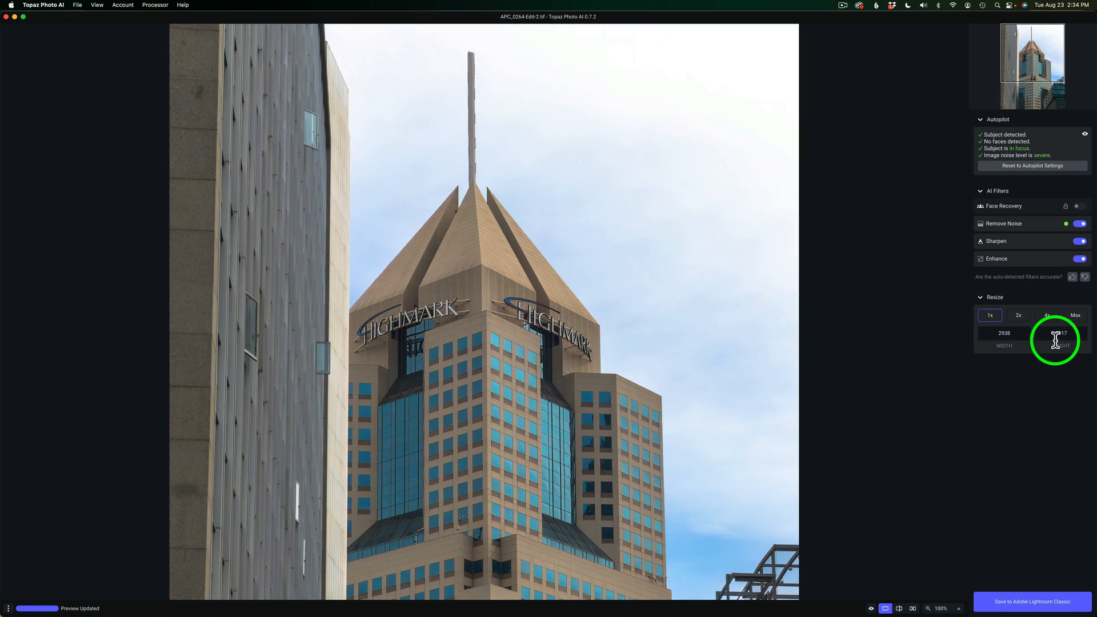
{"action": "left_click", "coordinate": [1018, 322]}
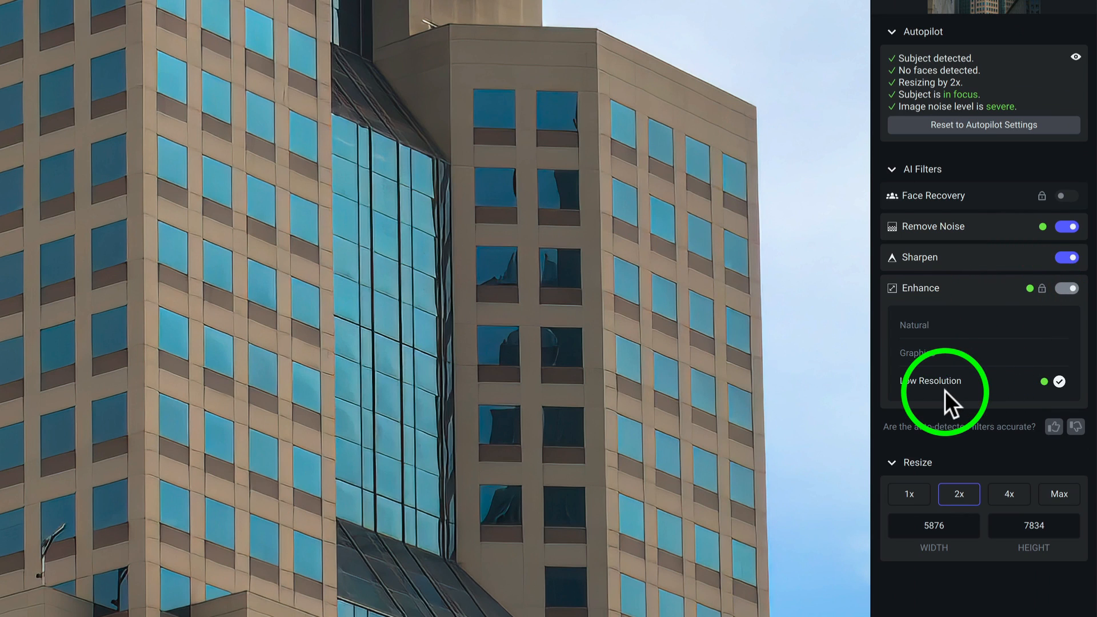
{"action": "mouse_move", "coordinate": [978, 397]}
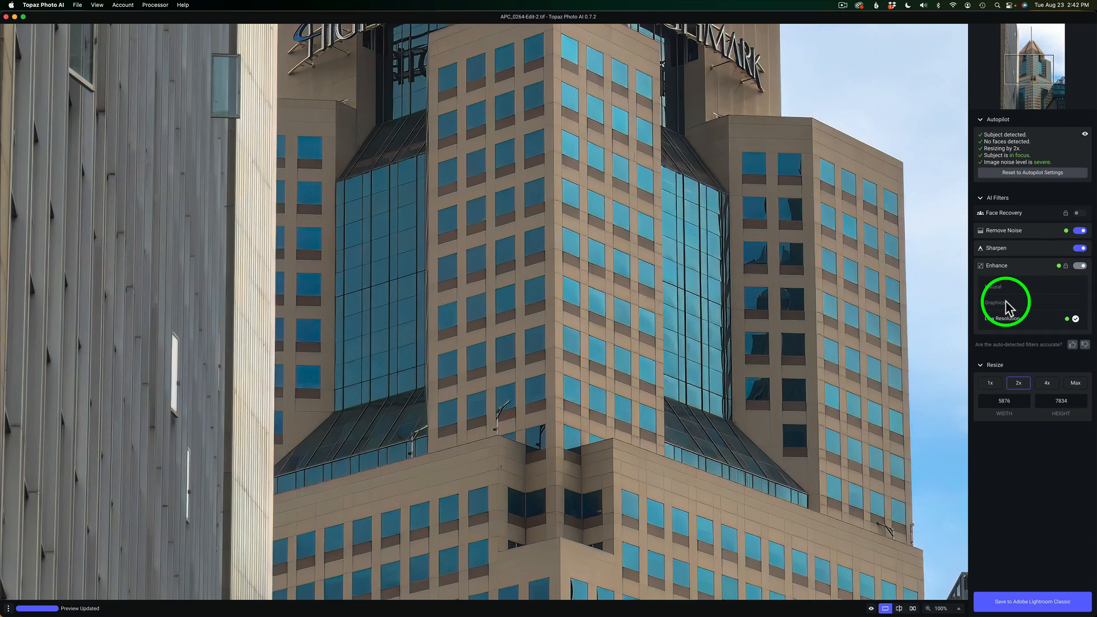
{"action": "mouse_move", "coordinate": [1033, 313]}
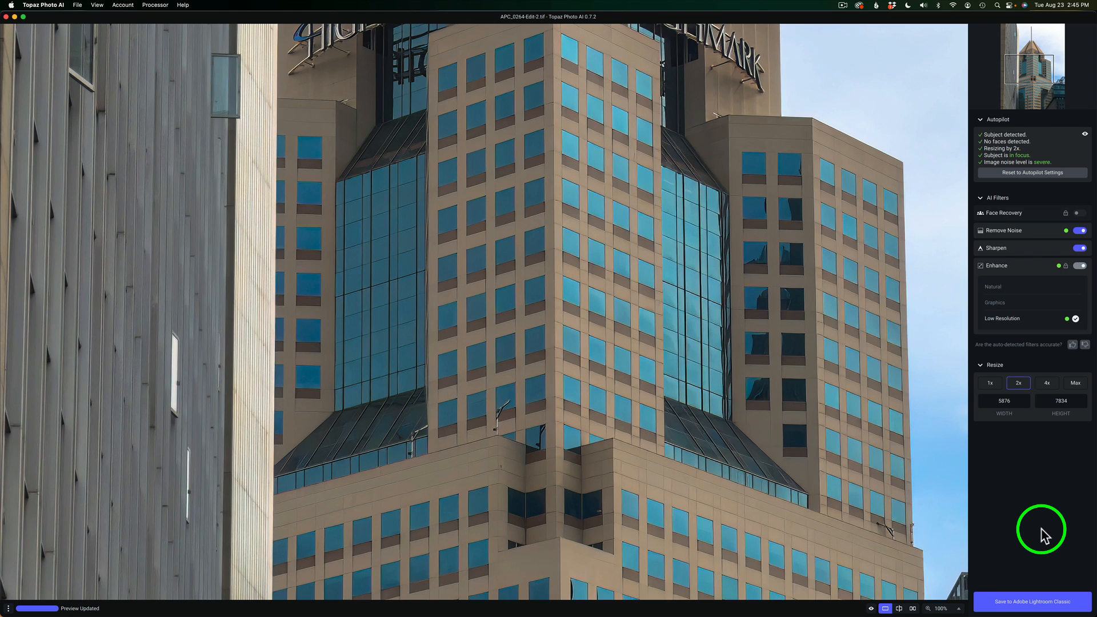
{"action": "mouse_move", "coordinate": [1048, 602]}
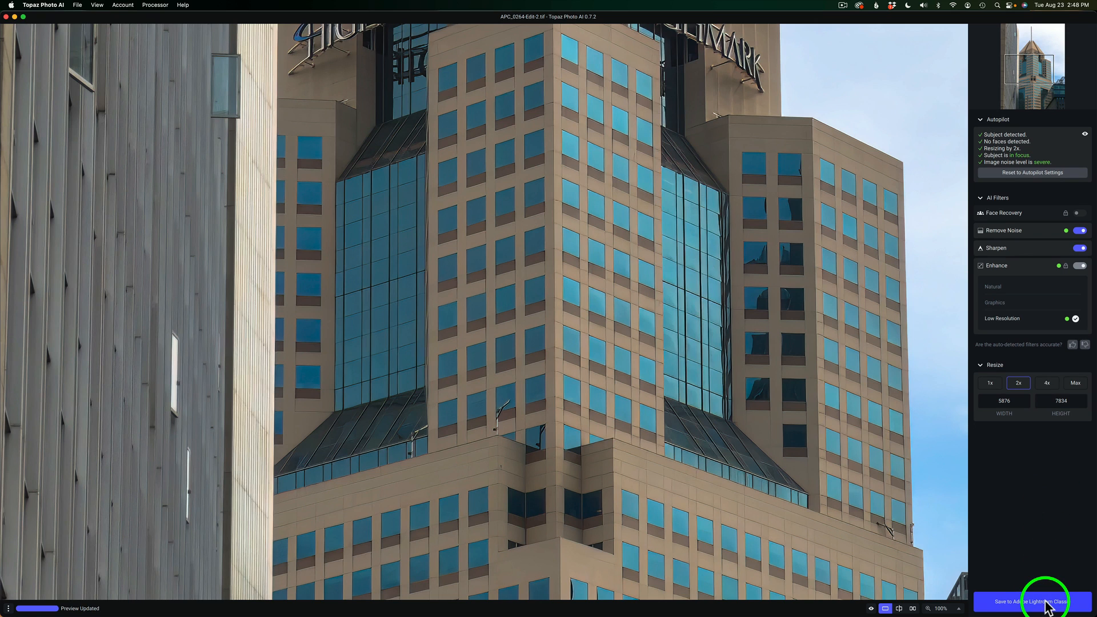
Save to Lightroom Classic, processing the TIFF from 2938×3917 to 5876×7834.
{"action": "left_click", "coordinate": [1028, 602]}
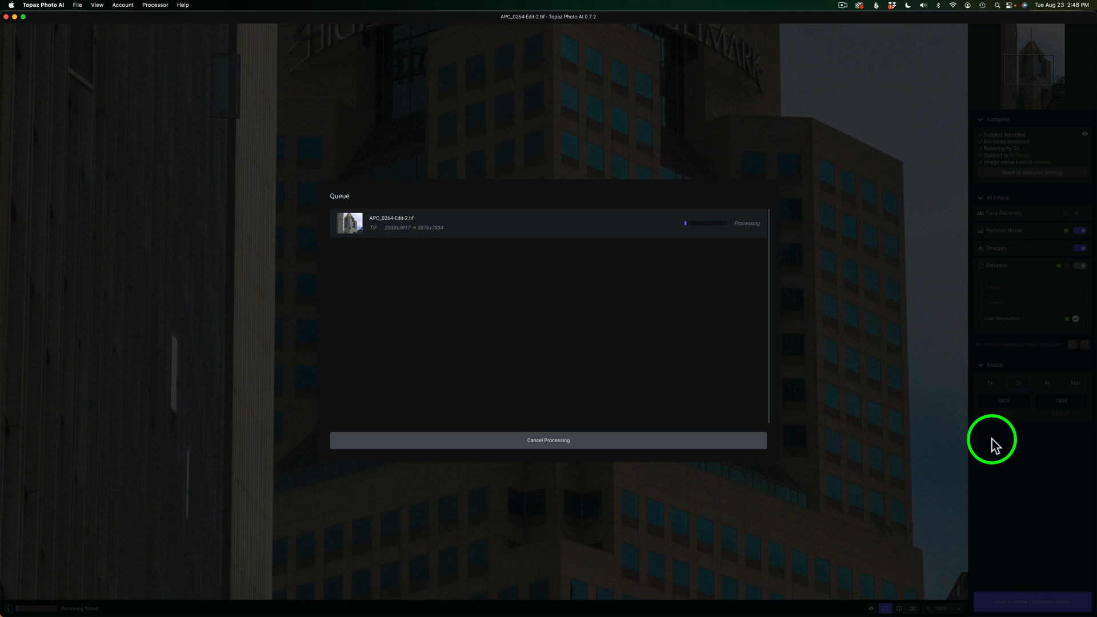
{"action": "mouse_move", "coordinate": [688, 273]}
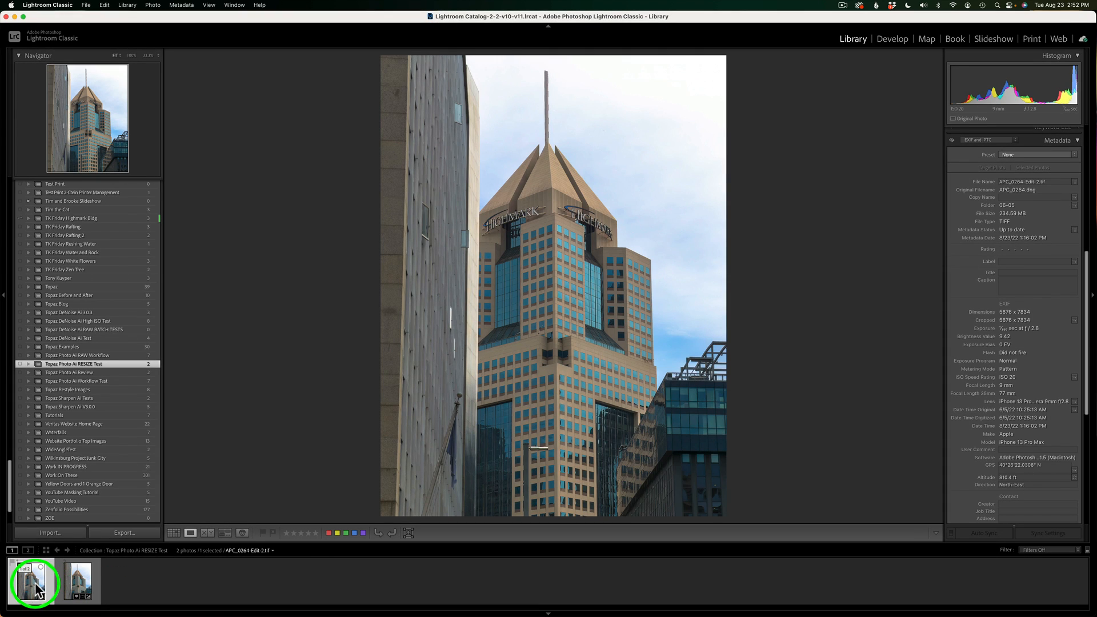
View the 5876 × 7834 Topaz TIF, then the original DNG in the filmstrip.
{"action": "left_click", "coordinate": [77, 582]}
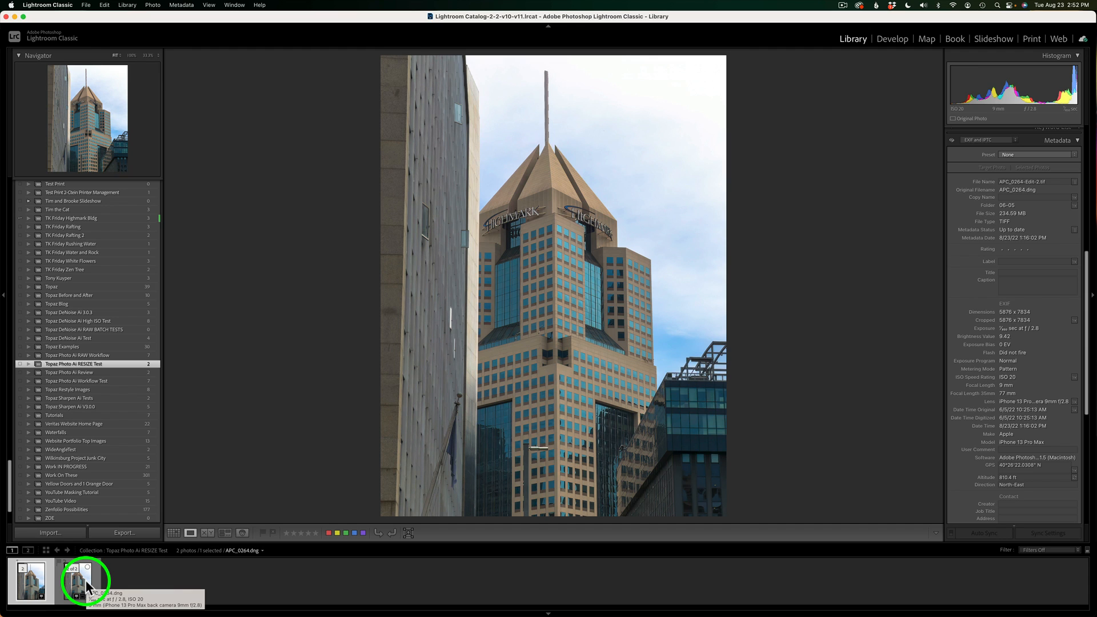
{"action": "mouse_move", "coordinate": [245, 524]}
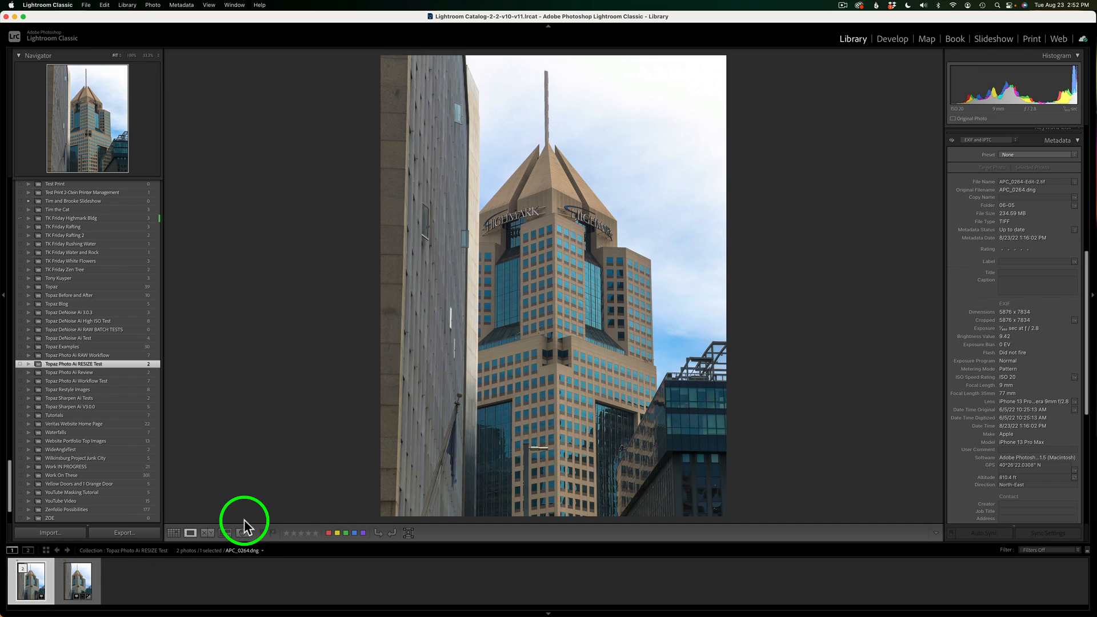
{"action": "left_click", "coordinate": [205, 533]}
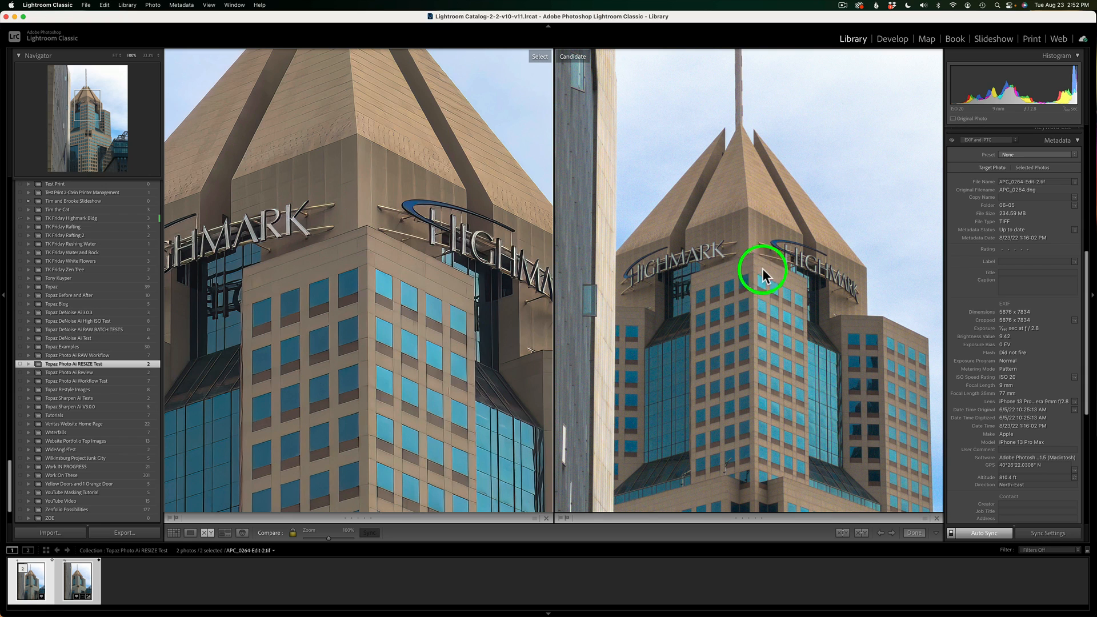
{"action": "mouse_move", "coordinate": [168, 56]}
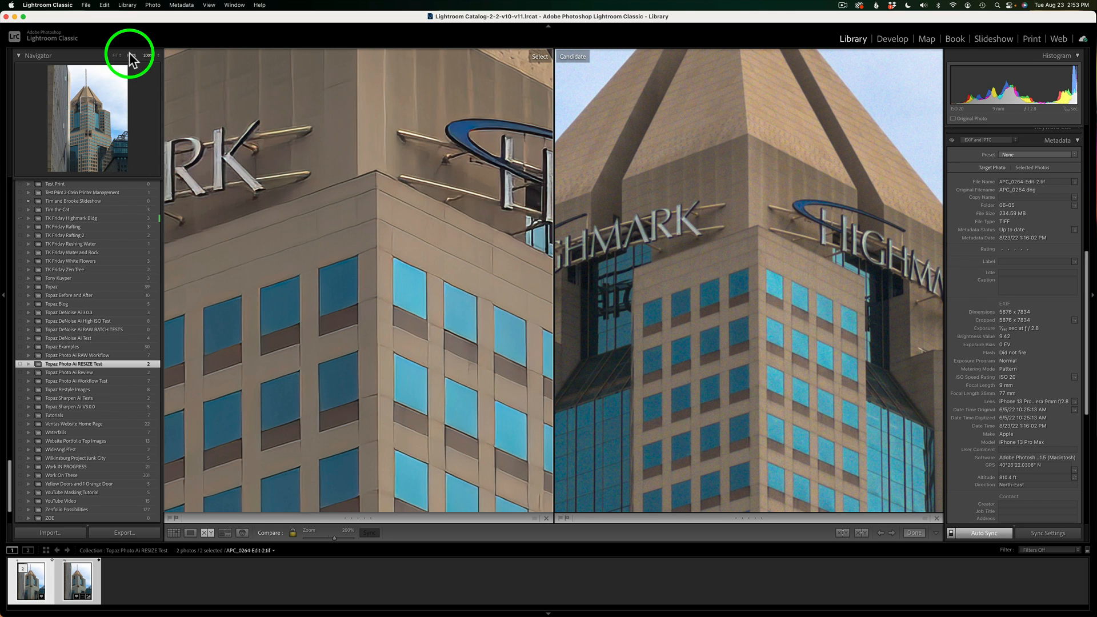
Zoom both compared photos back out to a wider view of the Highmark building.
{"action": "left_click", "coordinate": [145, 55]}
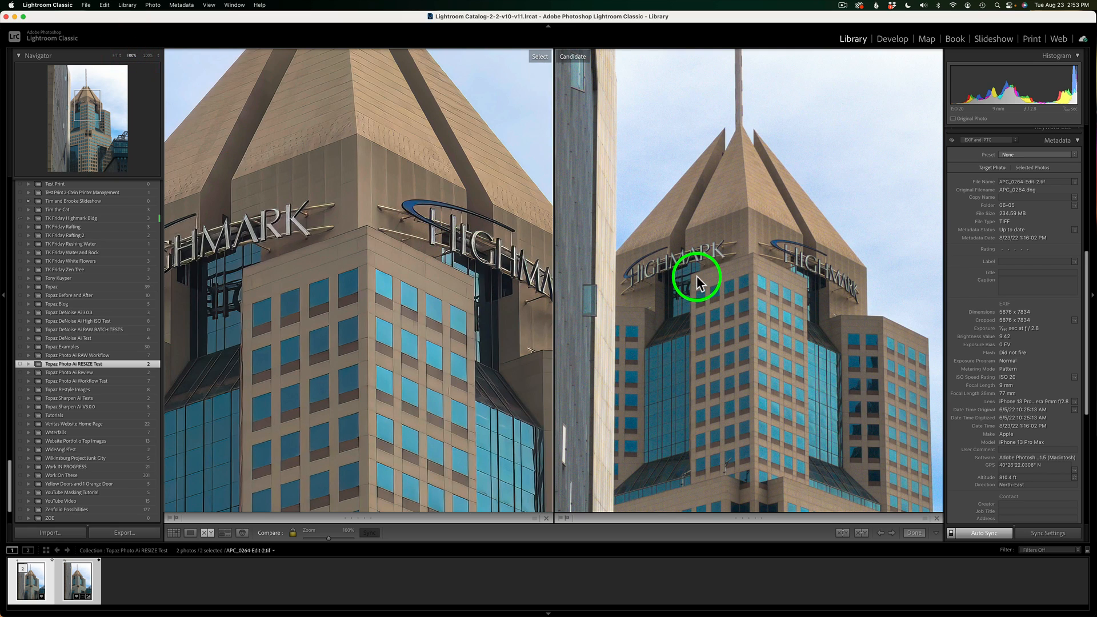